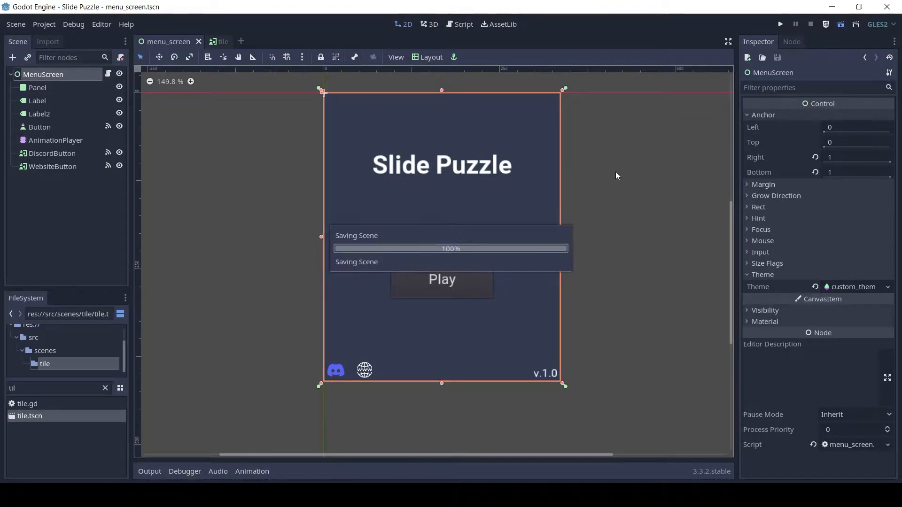
Step: Run the finished slide puzzle, start a game from its menu and reach its settings
left_click(780, 24)
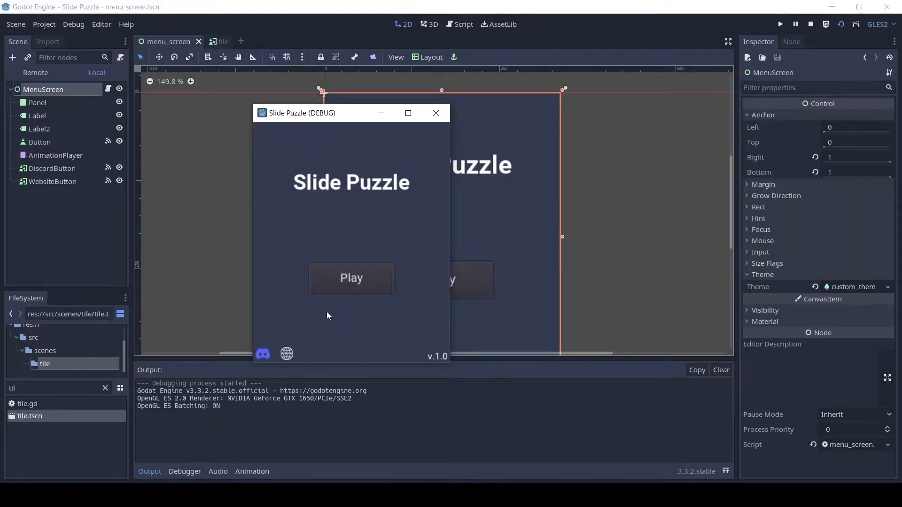
left_click(351, 278)
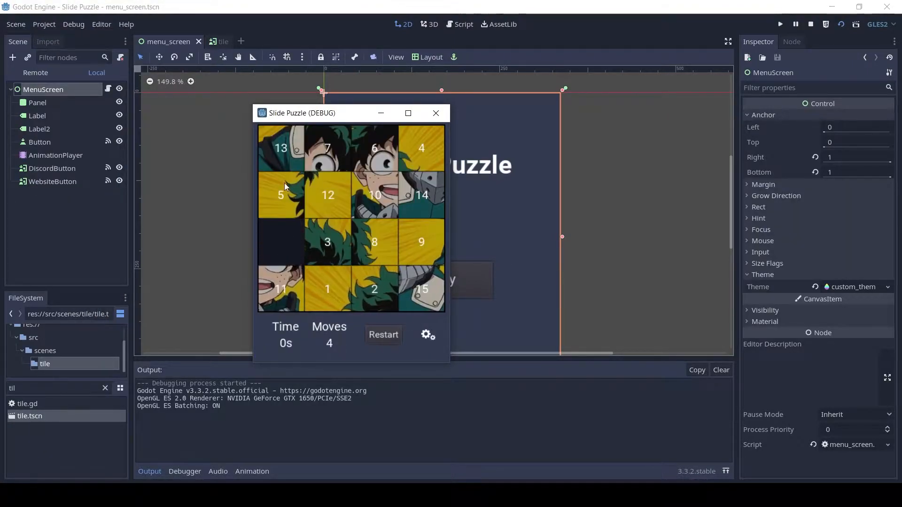
left_click(429, 335)
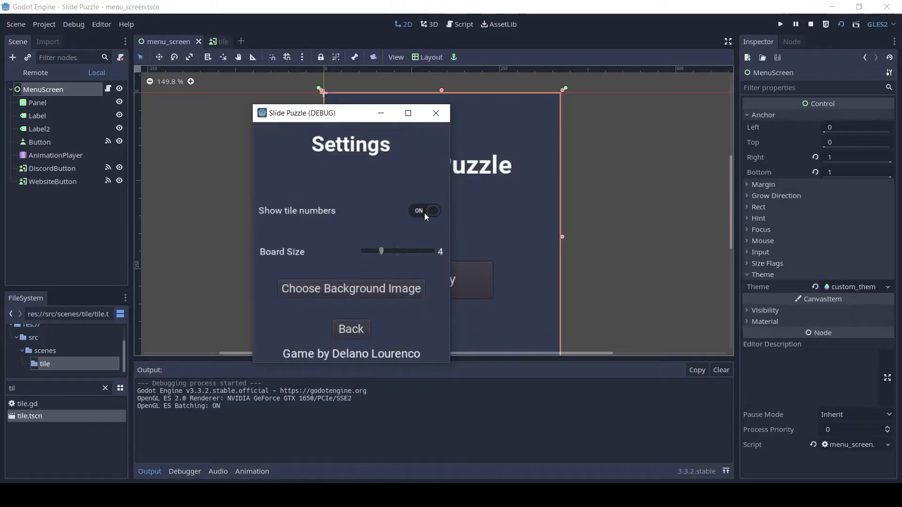
Step: Hide the tile numbers, switch to the enlarged 6×6 board, then close the game window
left_click(352, 329)
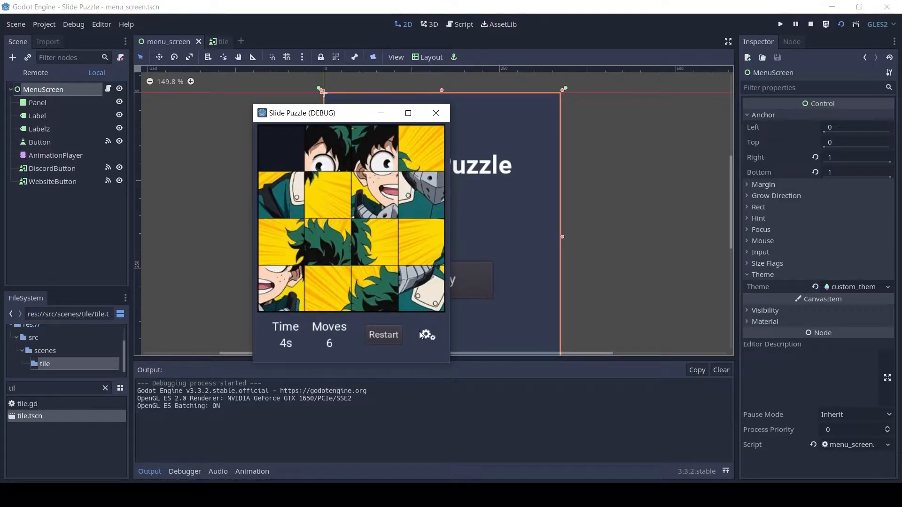
left_click(427, 334)
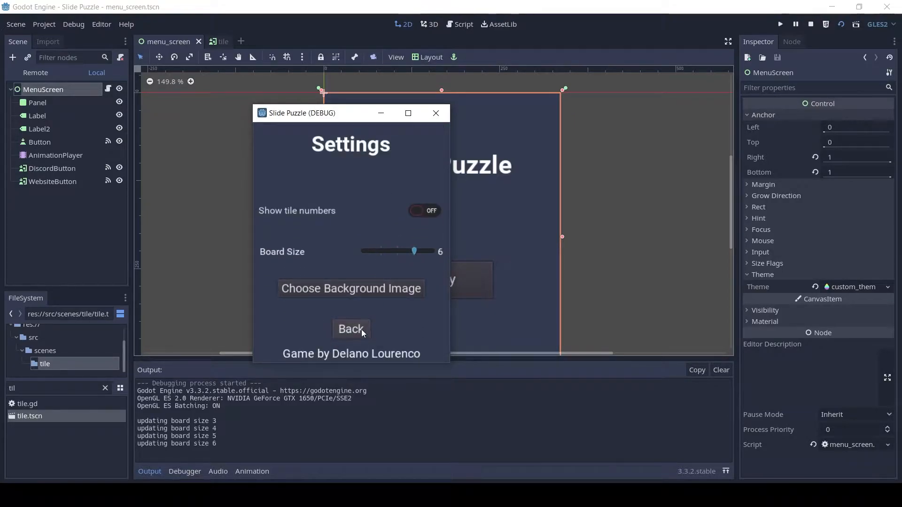
left_click(352, 329)
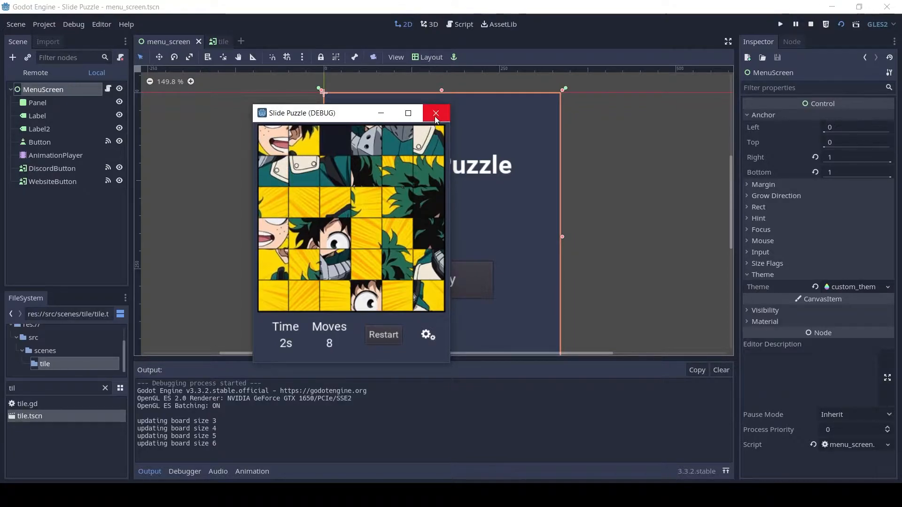
left_click(436, 113)
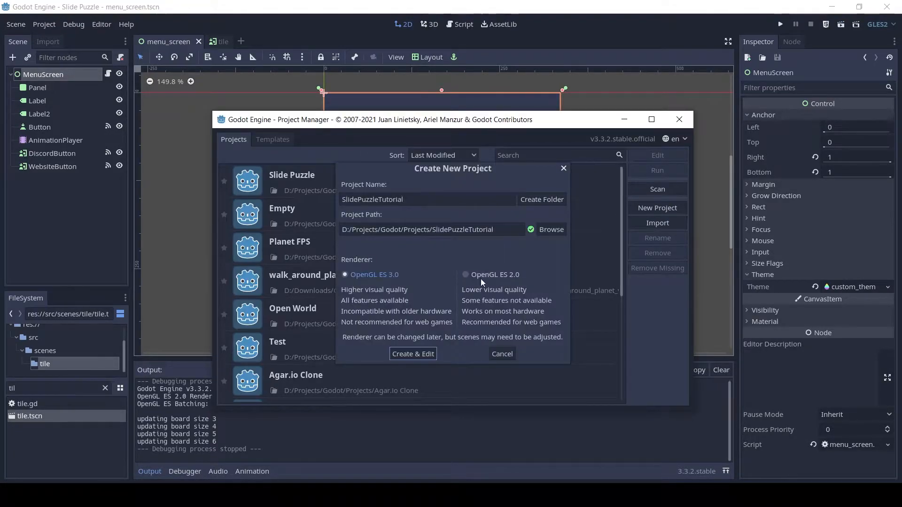
Step: Choose the OpenGL ES 2.0 renderer for SlidePuzzleTutorial and create it for editing
left_click(466, 274)
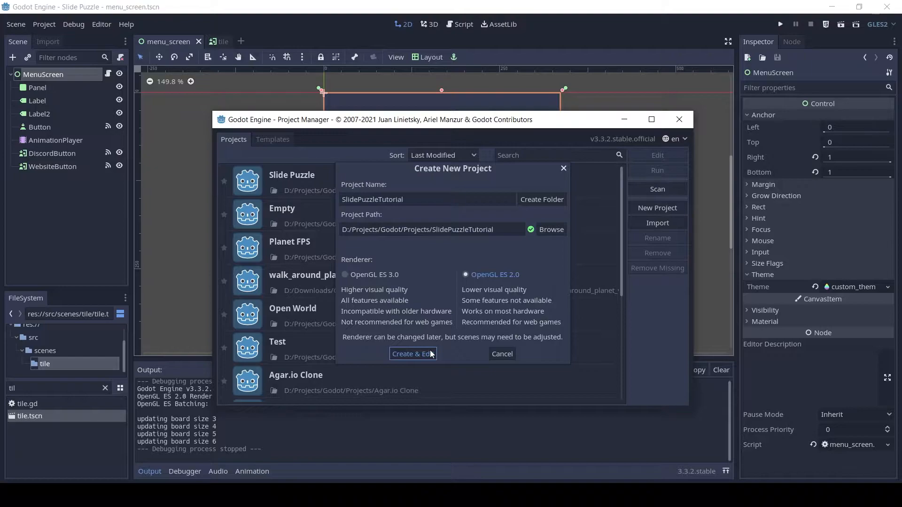
left_click(413, 354)
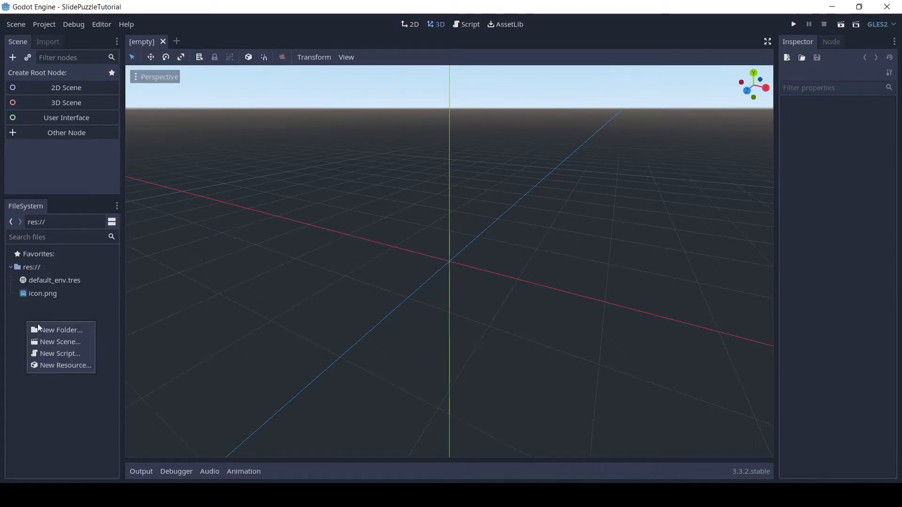
Step: Create src and assets folders at the project root
left_click(61, 330)
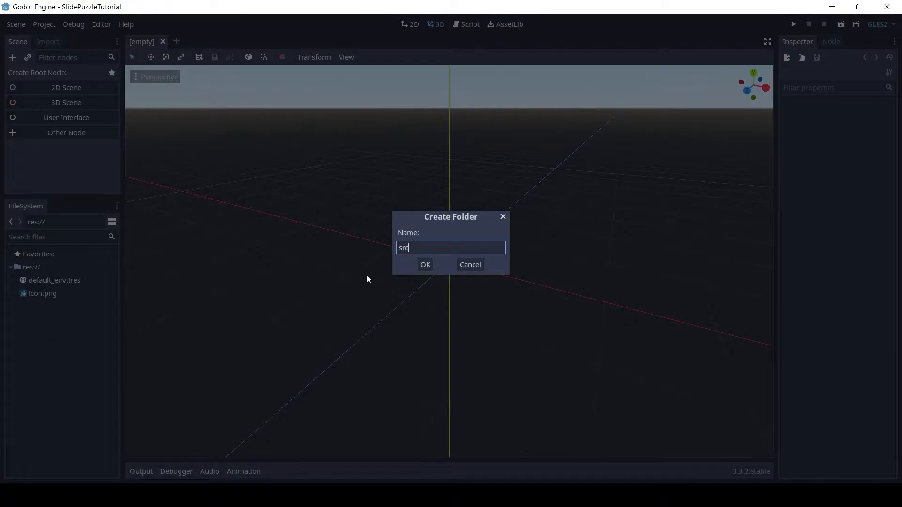
left_click(425, 265)
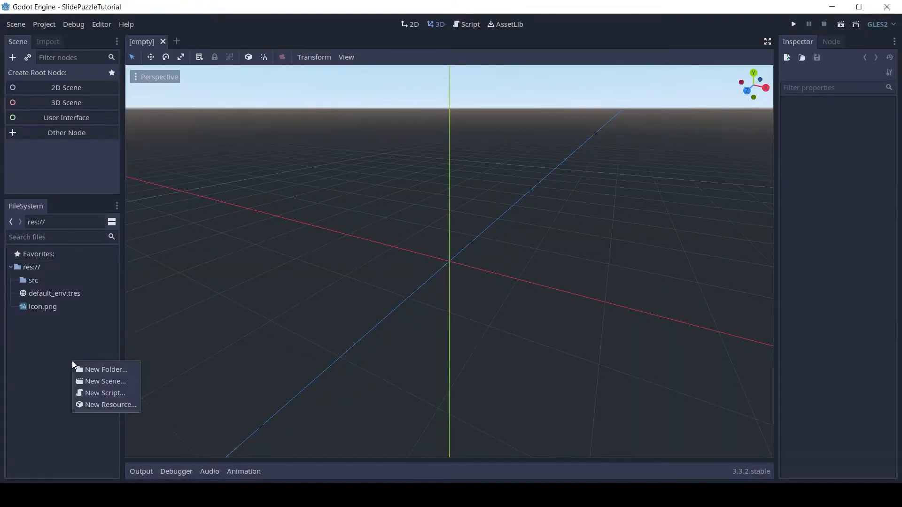
left_click(105, 369)
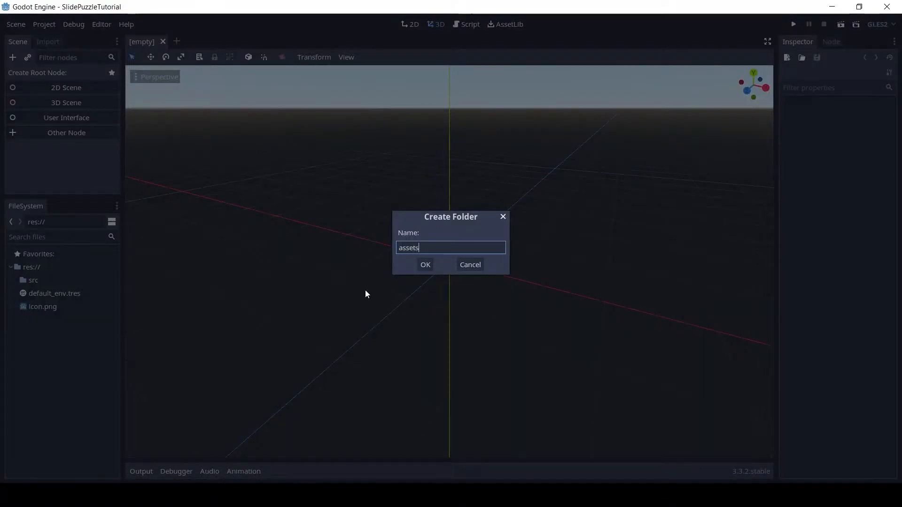
left_click(424, 265)
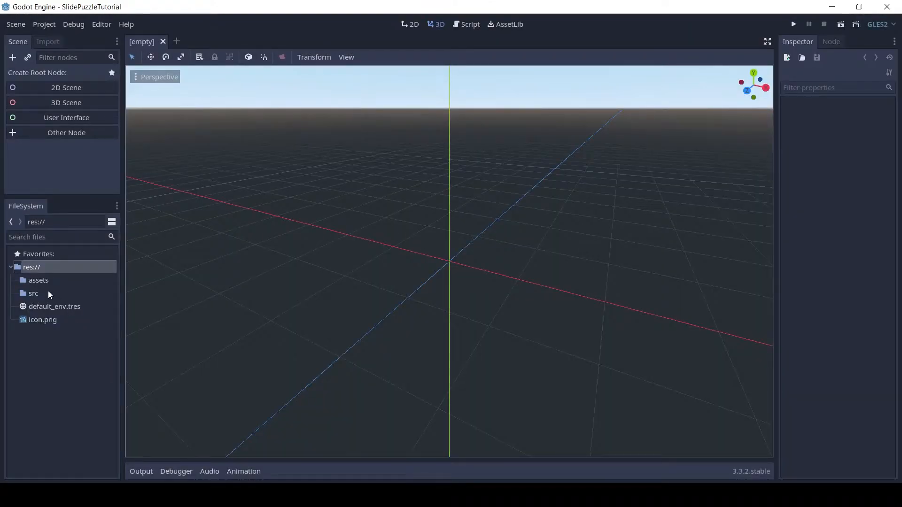
Step: Add a scenes folder inside src
right_click(32, 294)
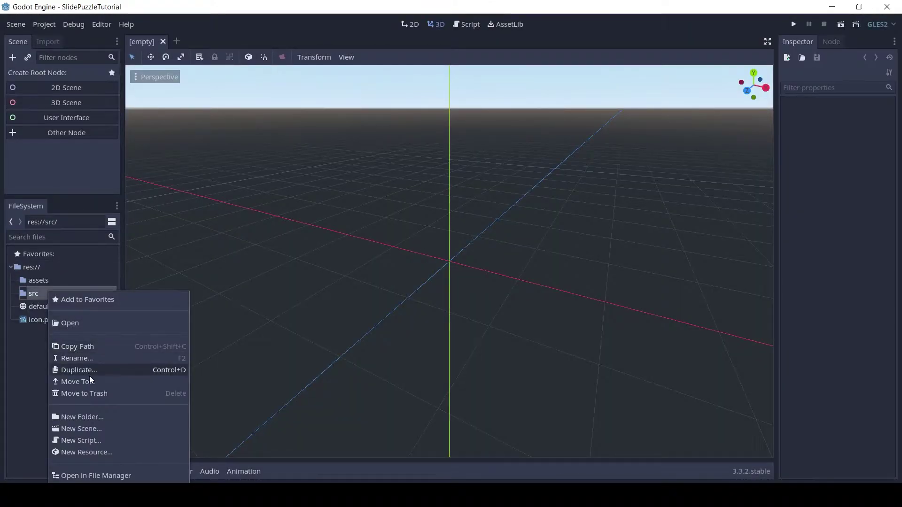
left_click(84, 417)
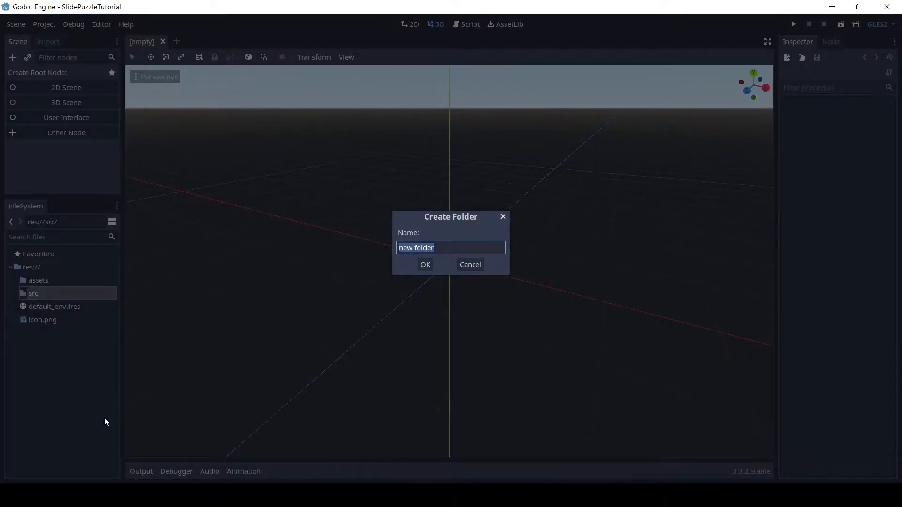
type("sce")
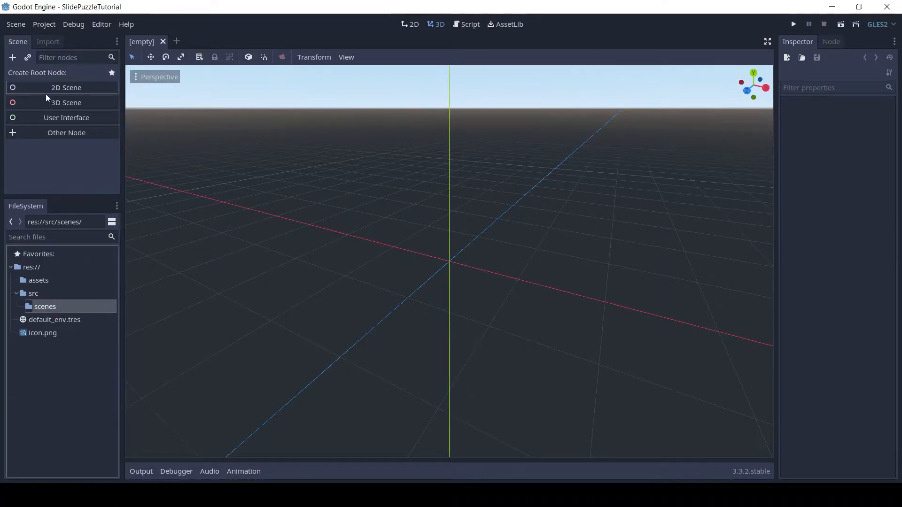
Step: Create the Tile root node with a Sprite child using deku.jpg as its texture
left_click(66, 118)
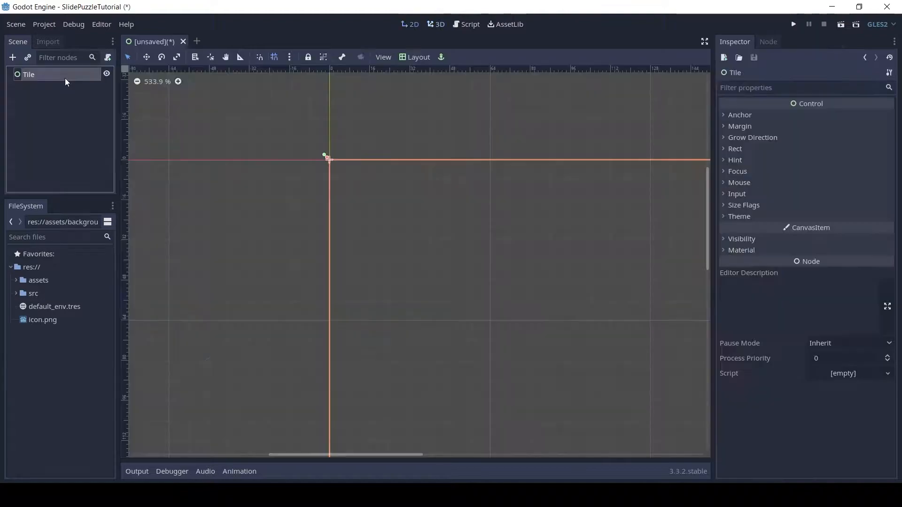
left_click(13, 57)
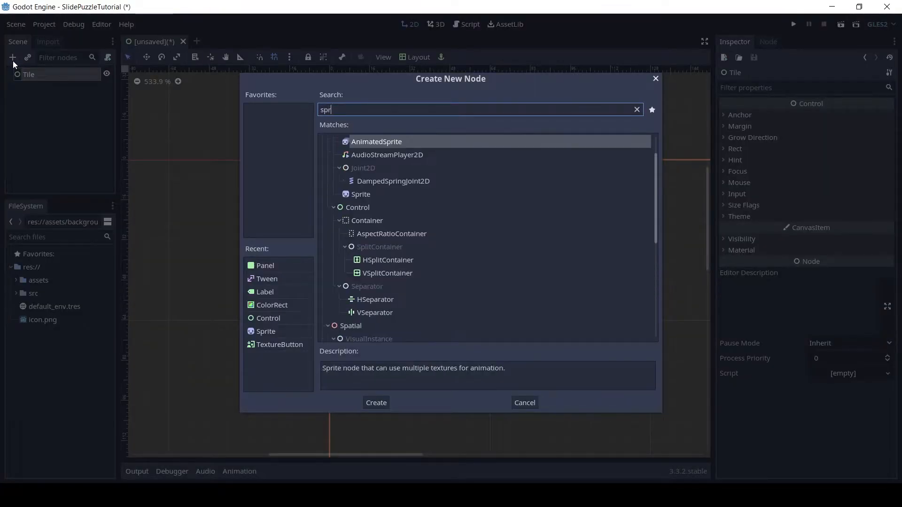
left_click(376, 402)
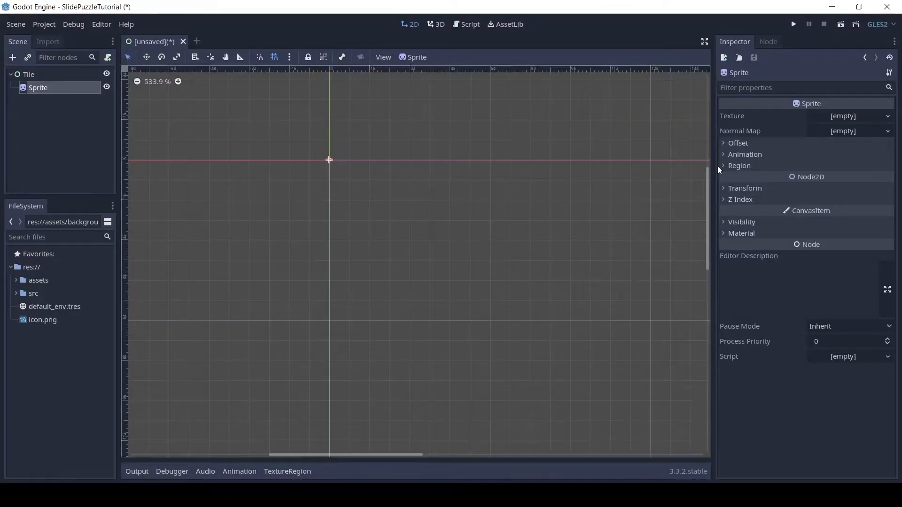
mouse_move(427, 186)
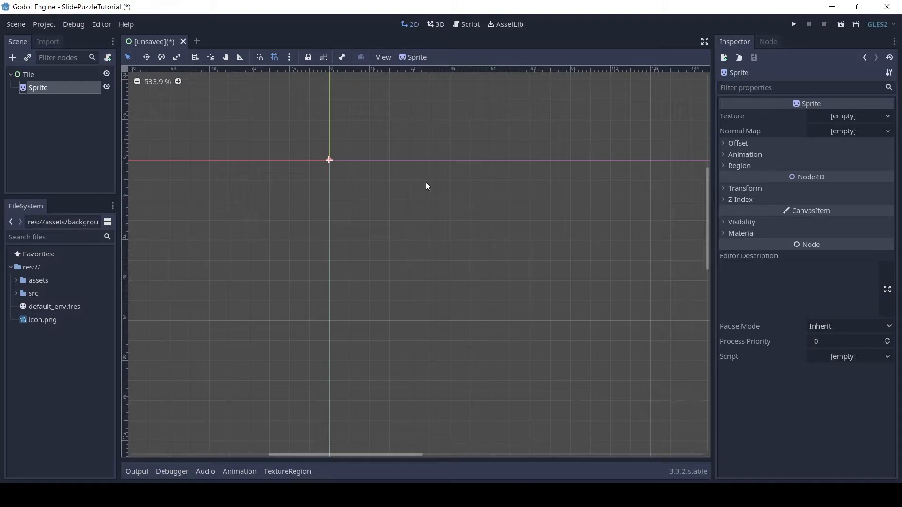
left_click(16, 281)
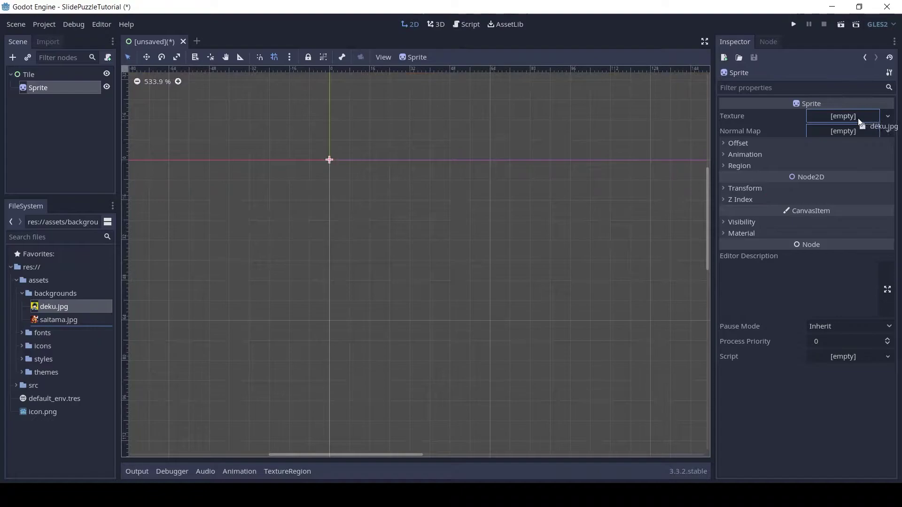
left_click(884, 126)
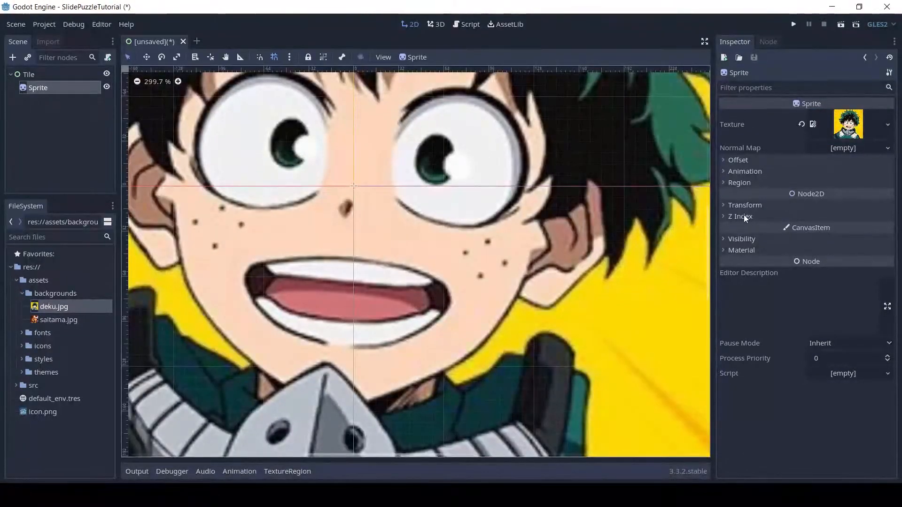
Step: Scale the sprite to .3 and split it into 4 Hframes by 4 Vframes
left_click(745, 205)
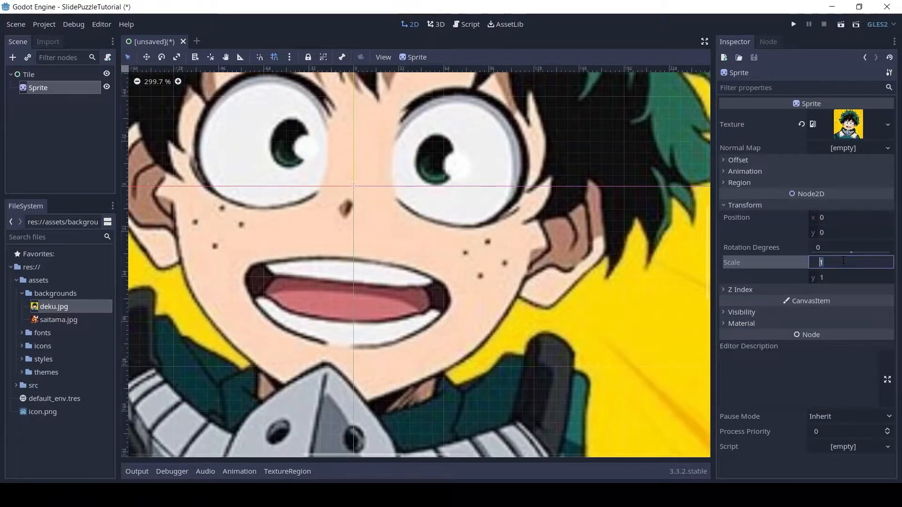
type(".3")
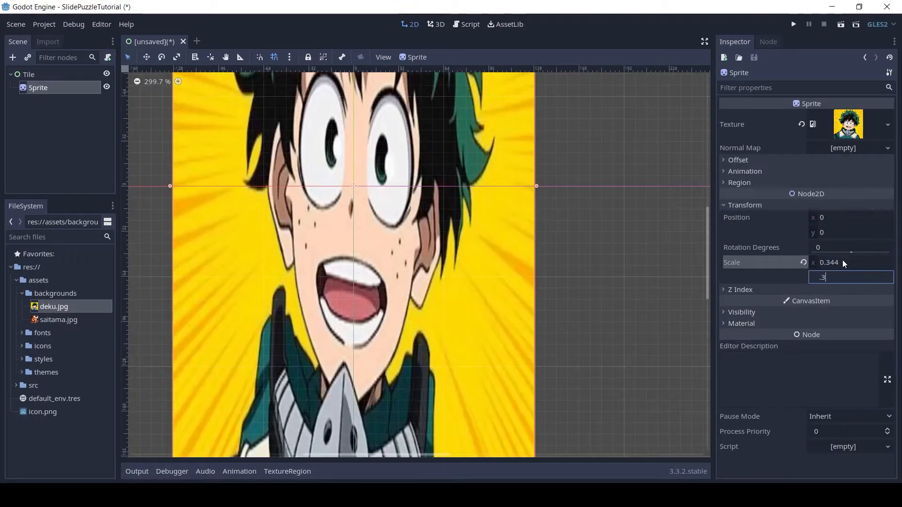
key("Enter")
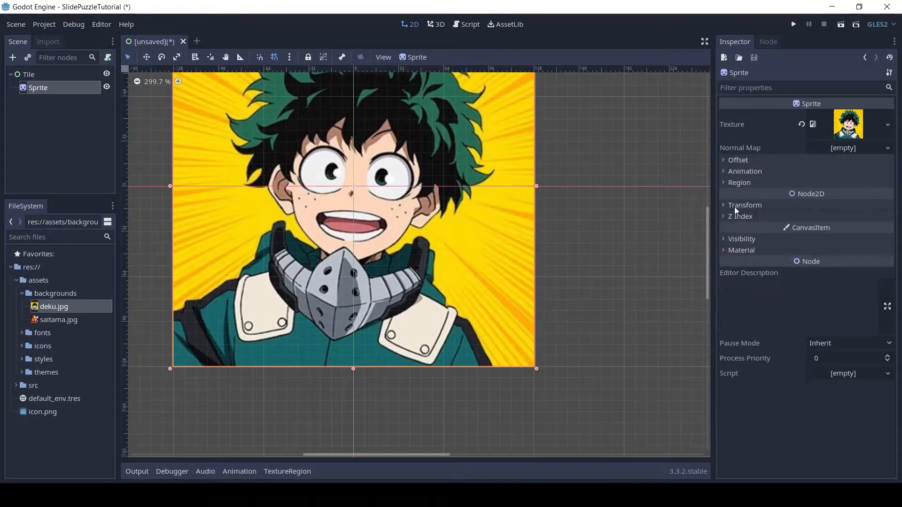
left_click(745, 171)
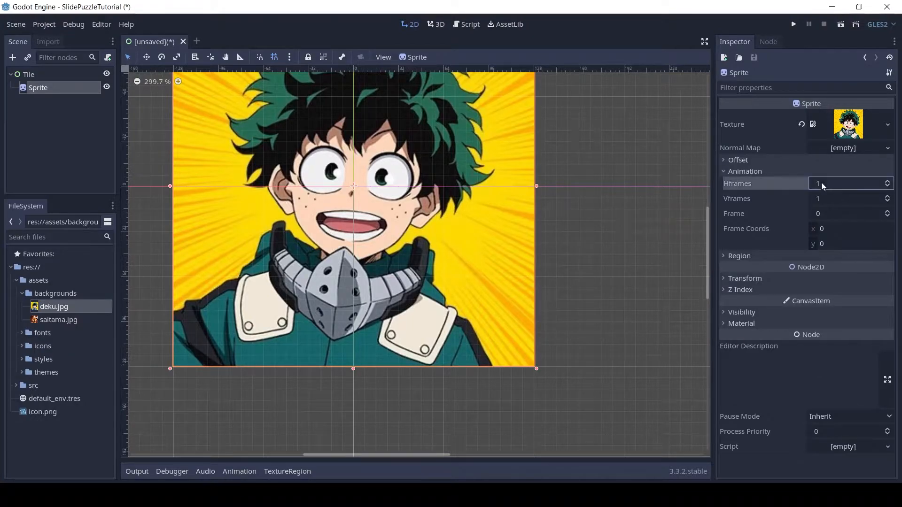
type("4")
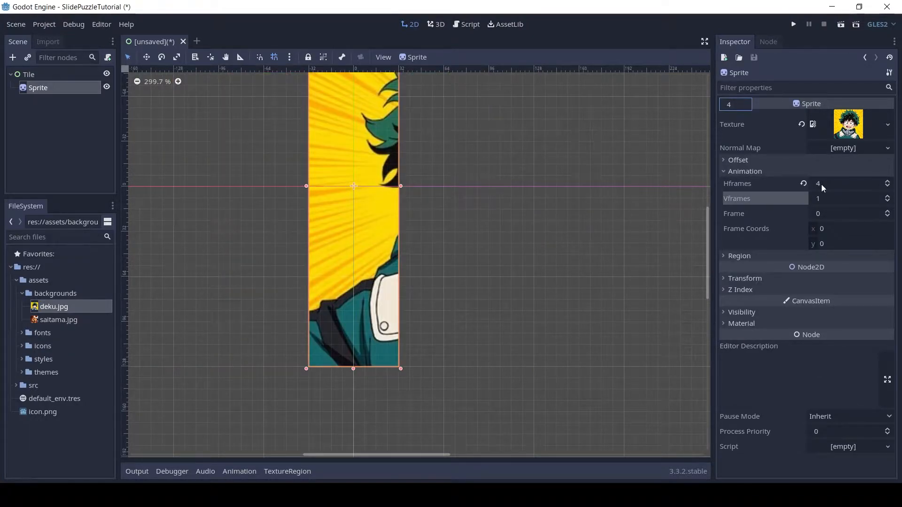
type("4")
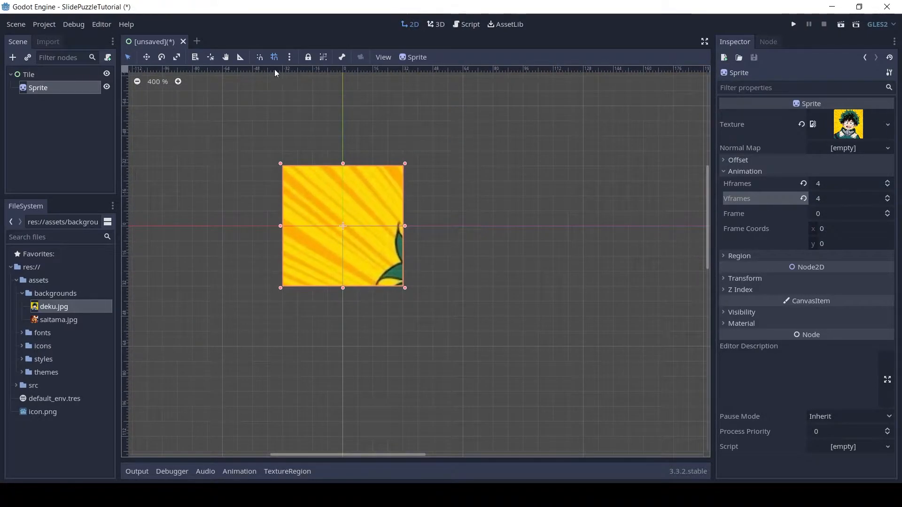
mouse_move(274, 56)
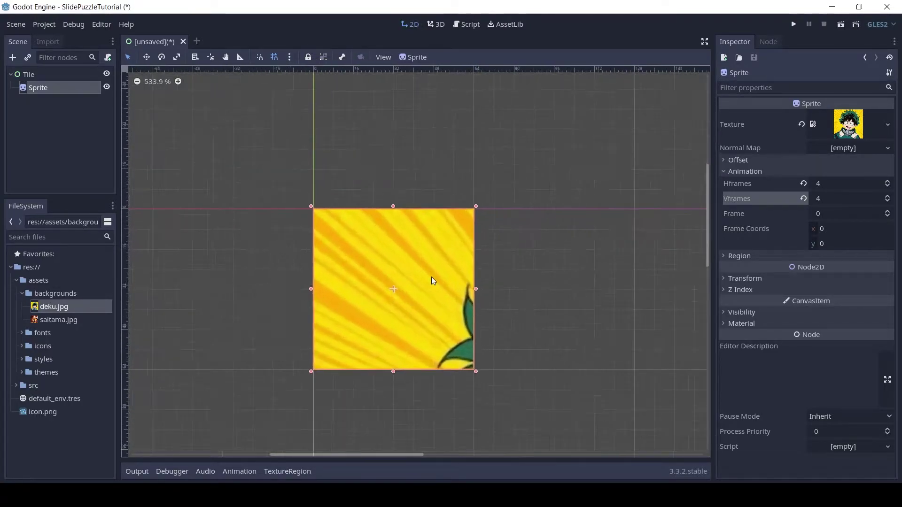
Step: Add a Control named Number with a ColorRect filling the whole tile
left_click(13, 58)
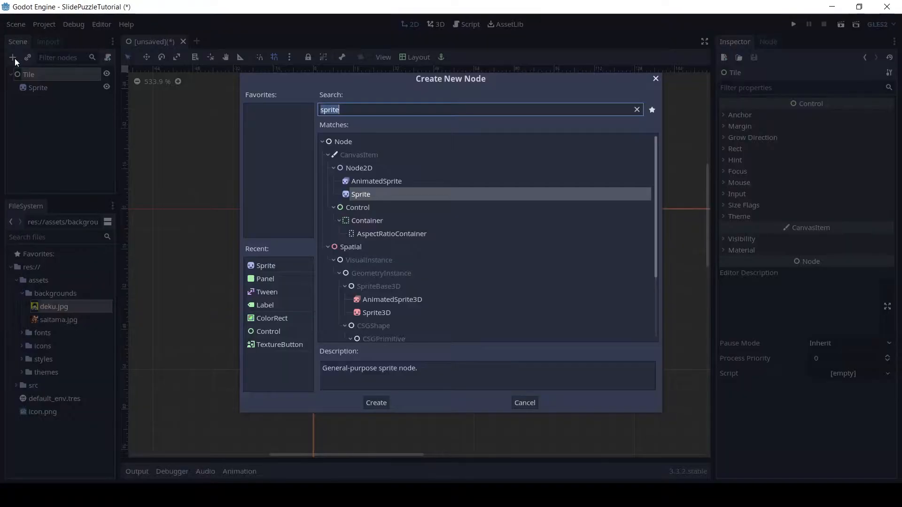
left_click(376, 402)
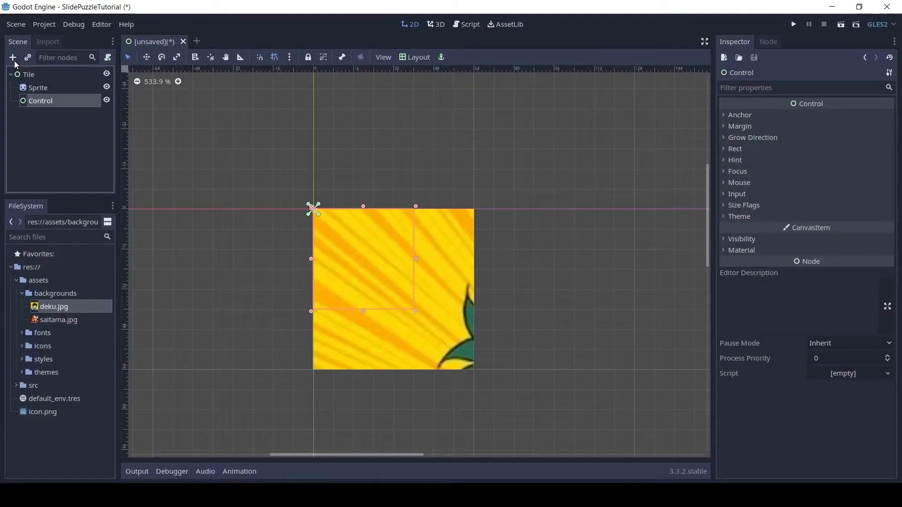
type("Number")
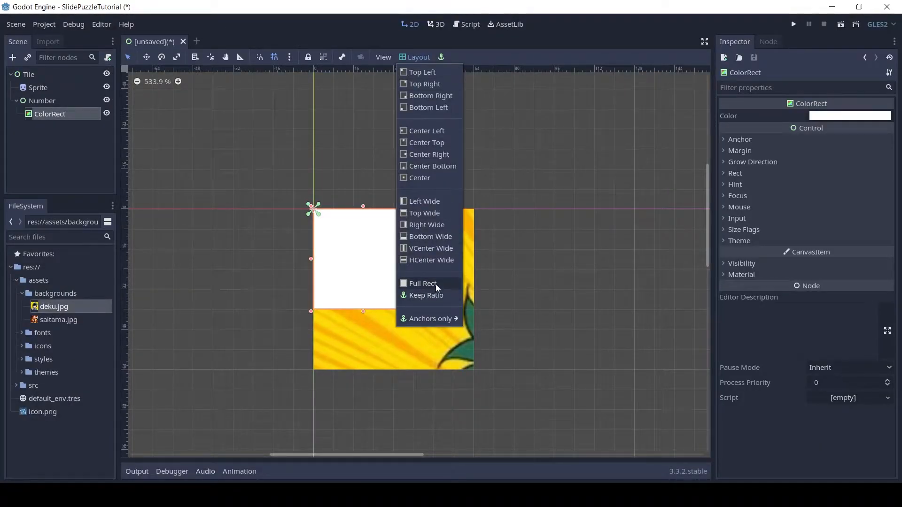
left_click(423, 284)
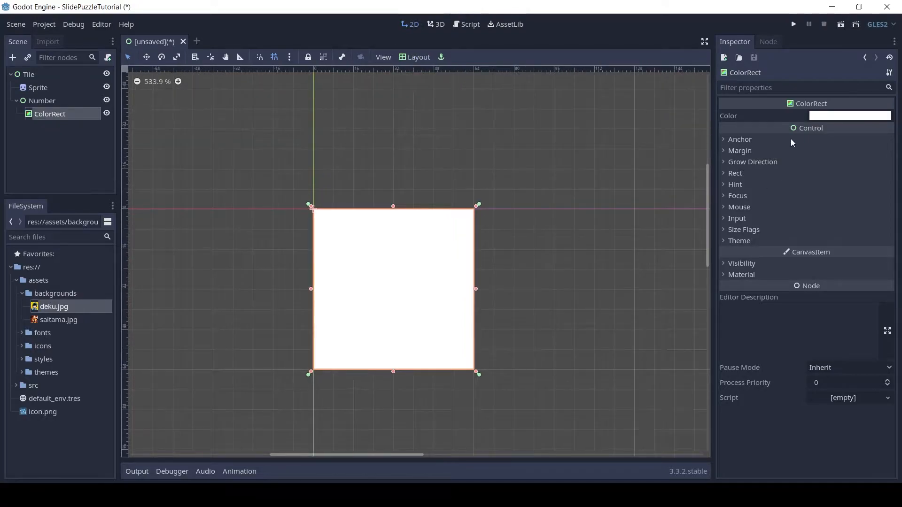
Step: Make the black rectangle semi-transparent and select Number as the next parent
left_click(849, 115)
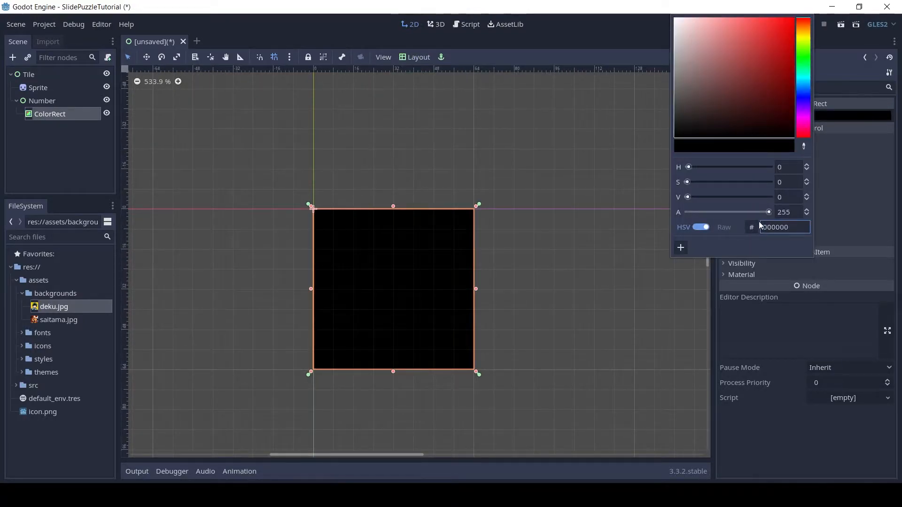
left_click_drag(770, 212, 732, 211)
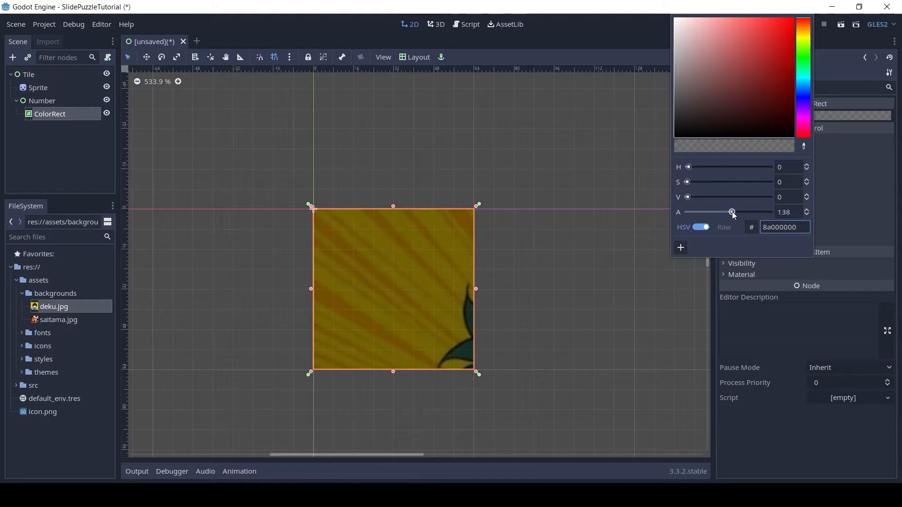
left_click_drag(731, 211, 734, 212)
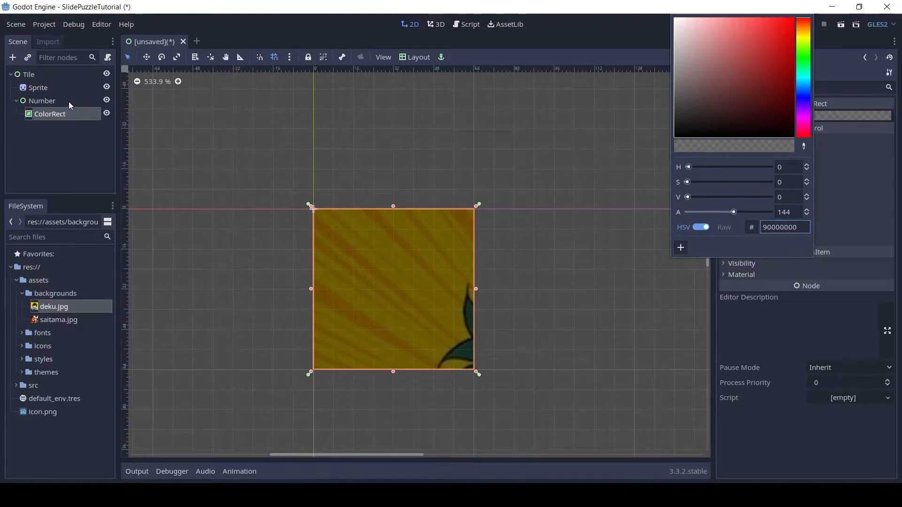
left_click(13, 56)
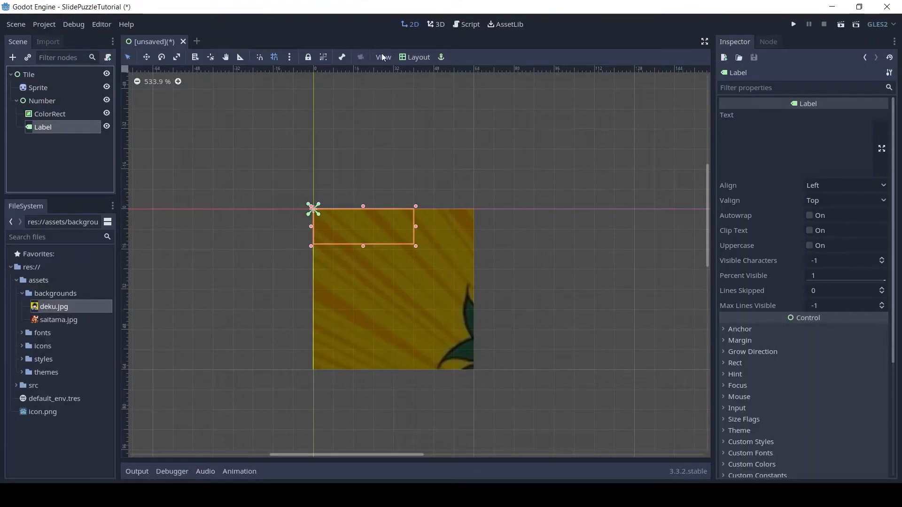
Step: Make the Label fill the tile with its '1' centred vertically, then collapse Number
left_click(419, 57)
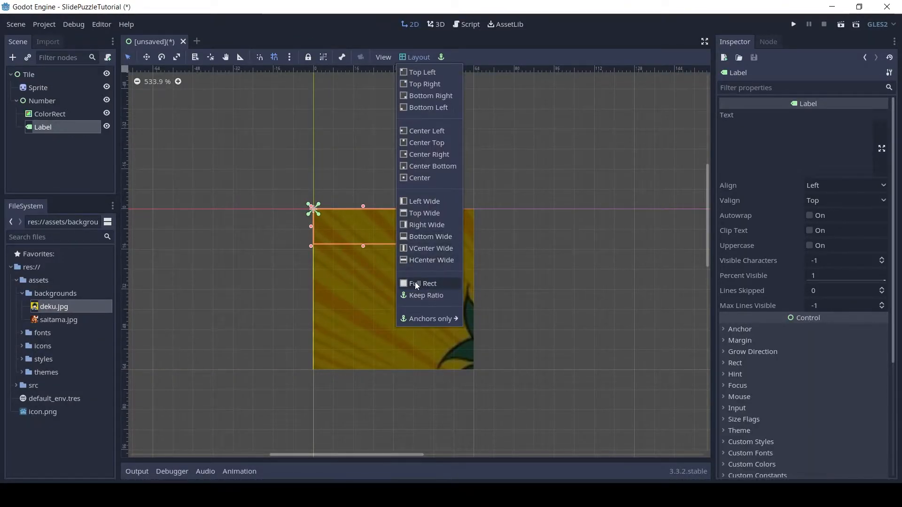
left_click(422, 284)
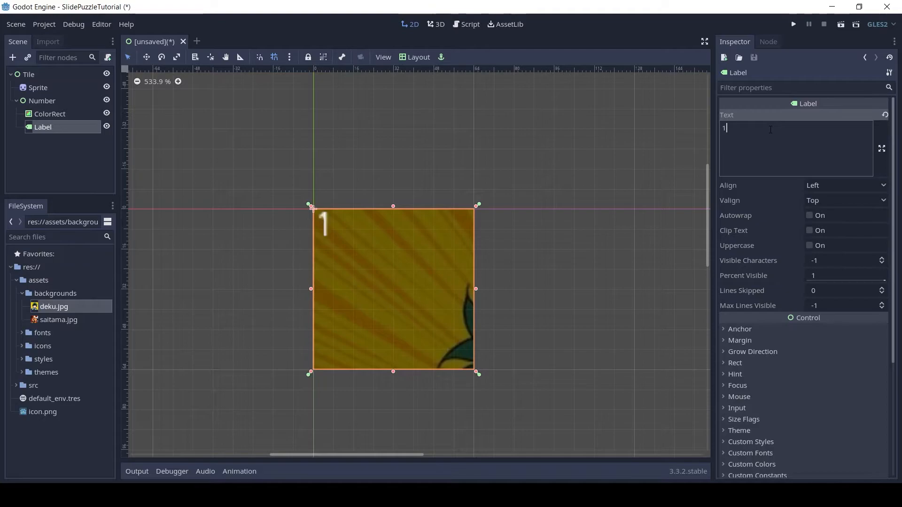
left_click(846, 200)
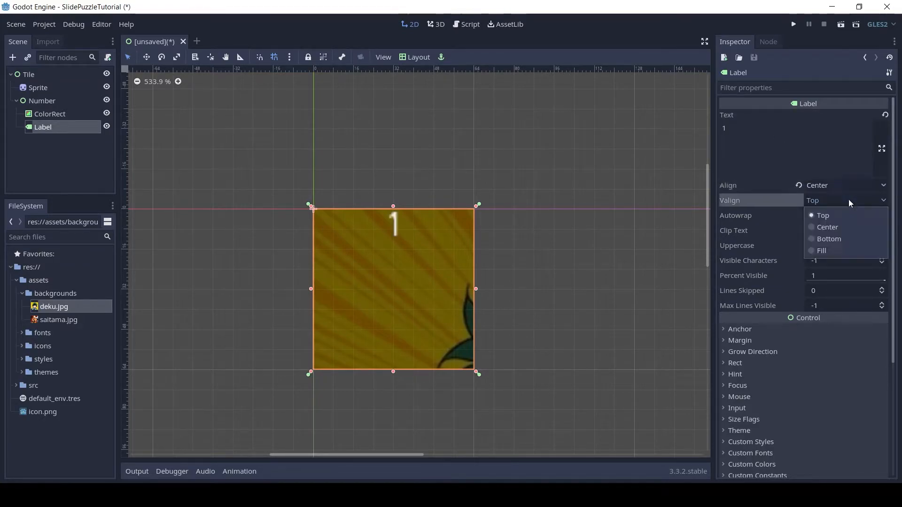
left_click(827, 227)
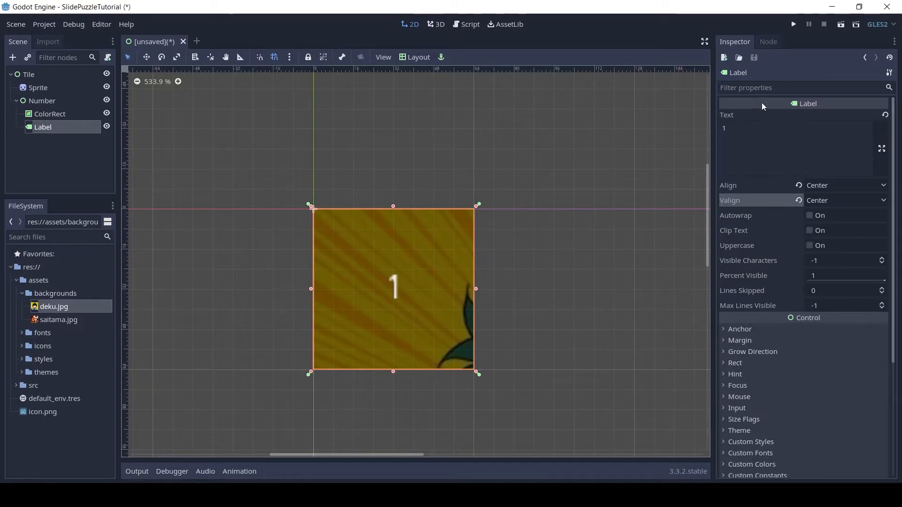
left_click(14, 101)
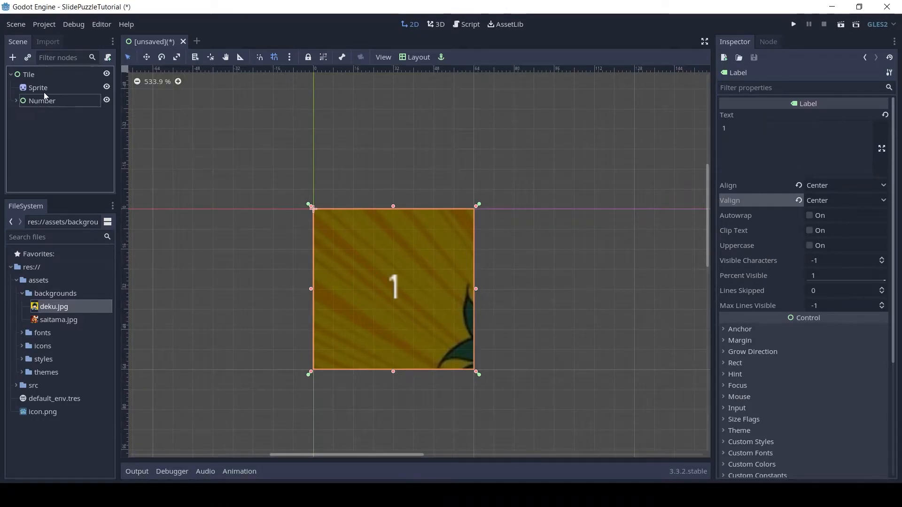
Step: Add a Tween and a Panel renamed Border, stretched to cover the whole tile
type("twe")
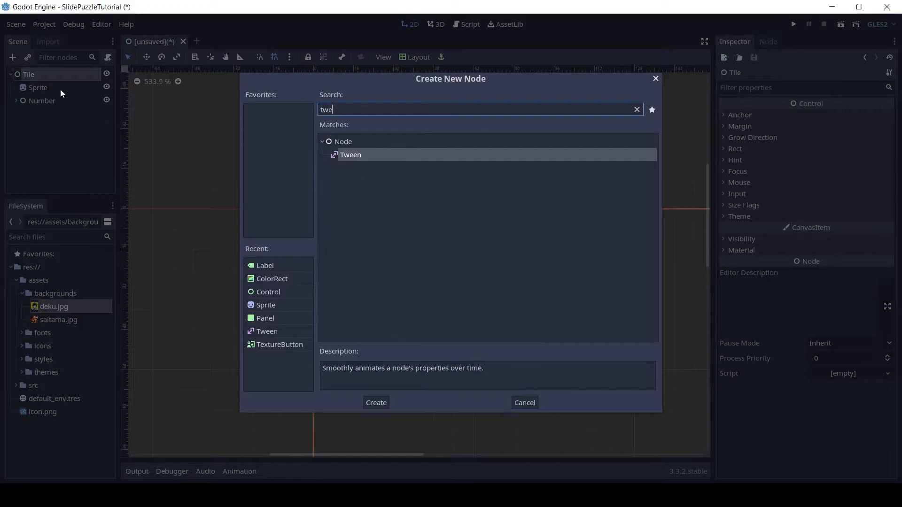
left_click(376, 402)
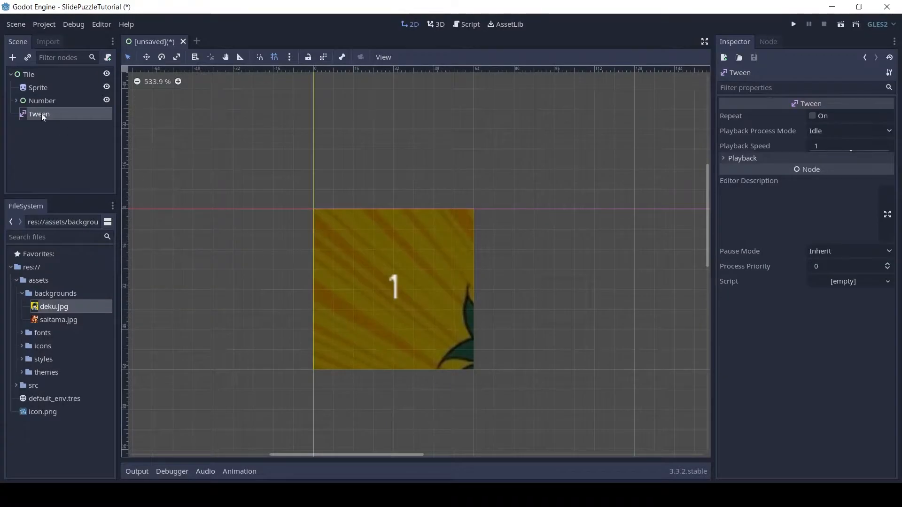
left_click(14, 57)
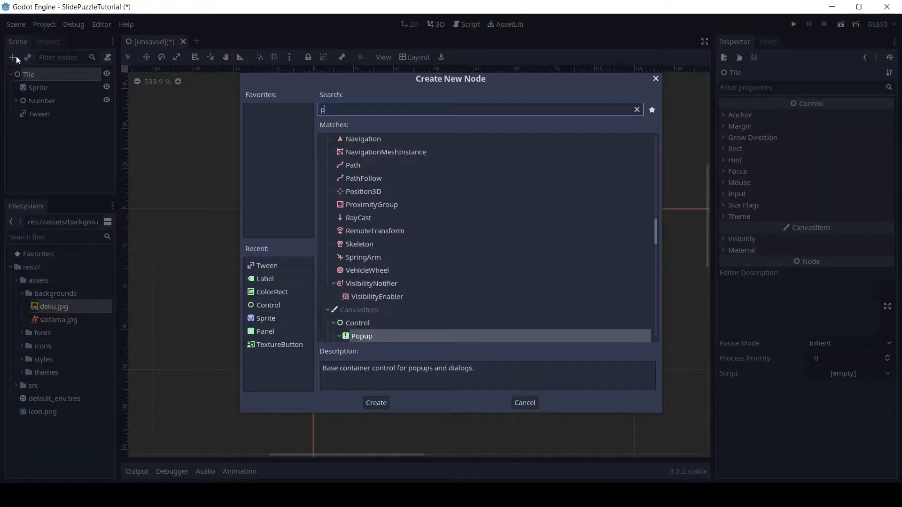
left_click(376, 402)
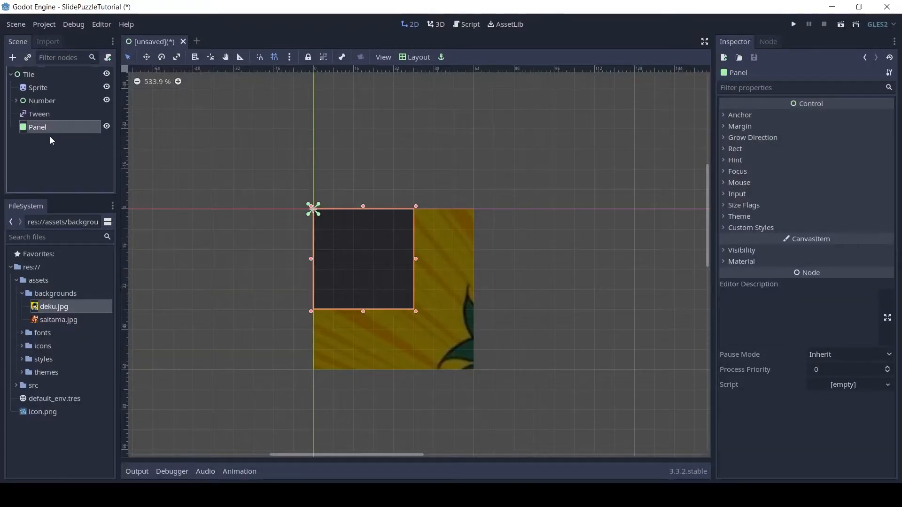
type("Border")
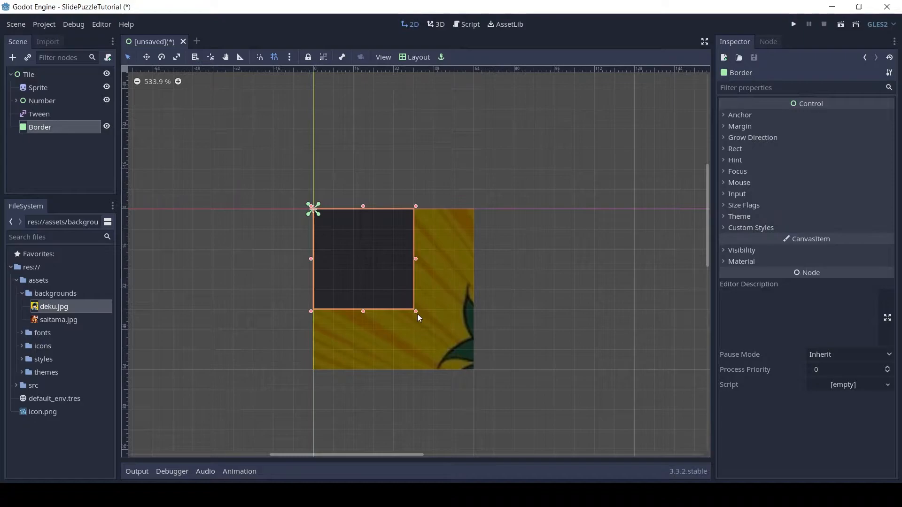
left_click_drag(416, 311, 476, 371)
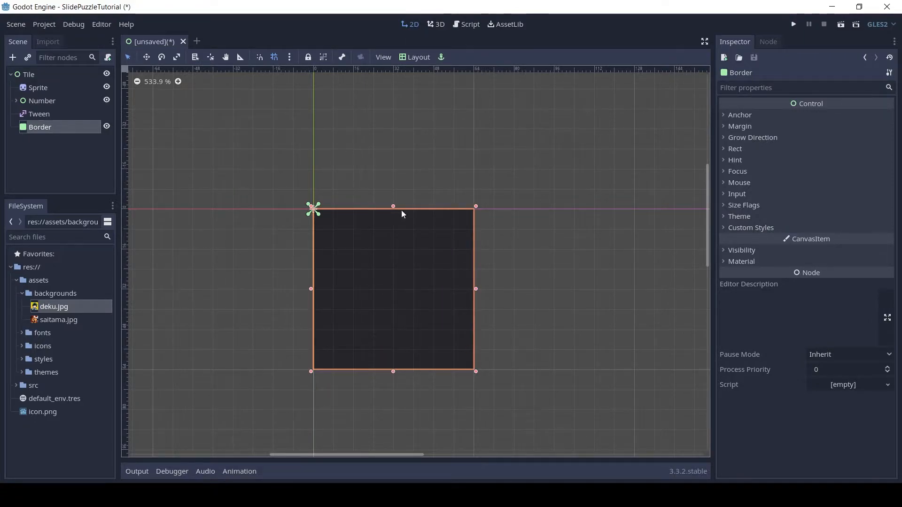
mouse_move(753, 175)
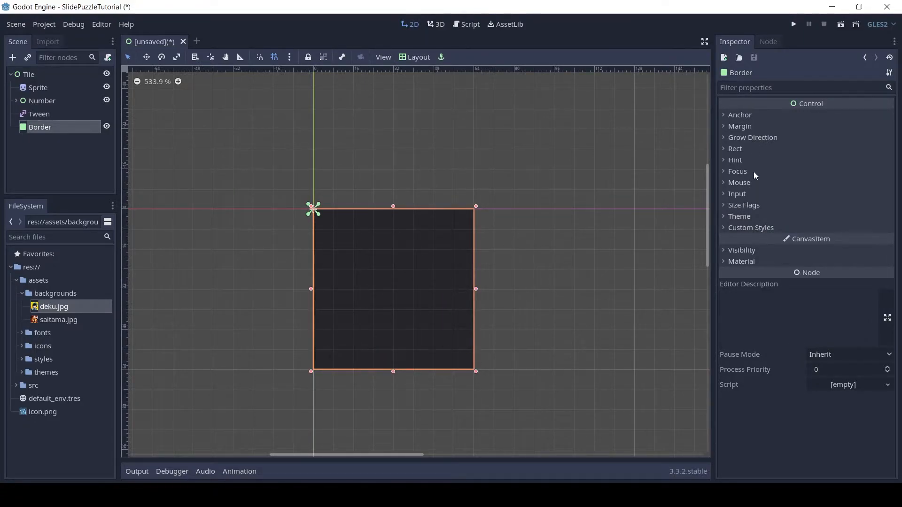
mouse_move(765, 225)
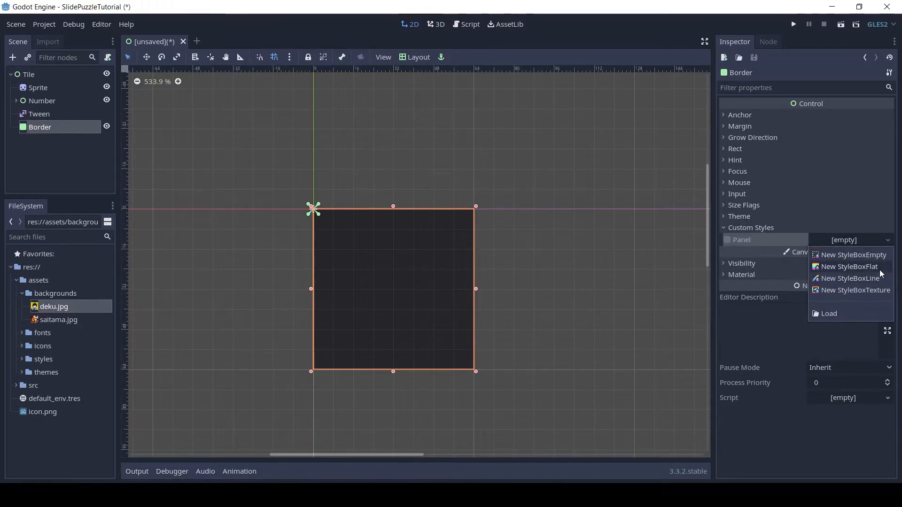
Step: Give Border a new StyleBoxFlat with width-1 dark borders and hide the Number overlay
left_click(848, 267)
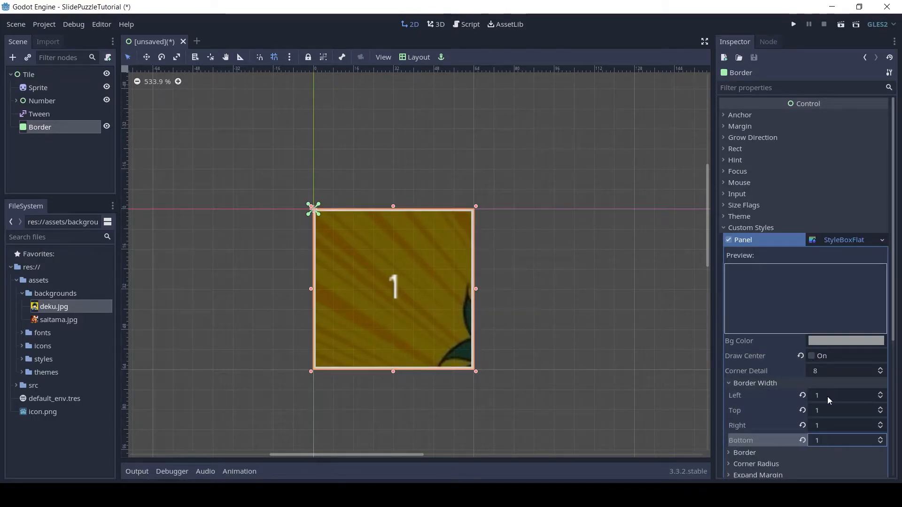
left_click(744, 452)
type("262626")
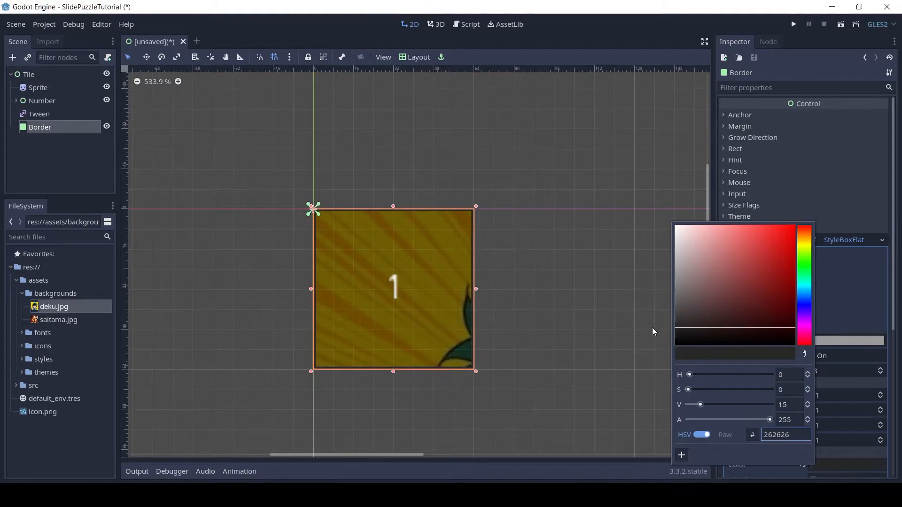
left_click(28, 74)
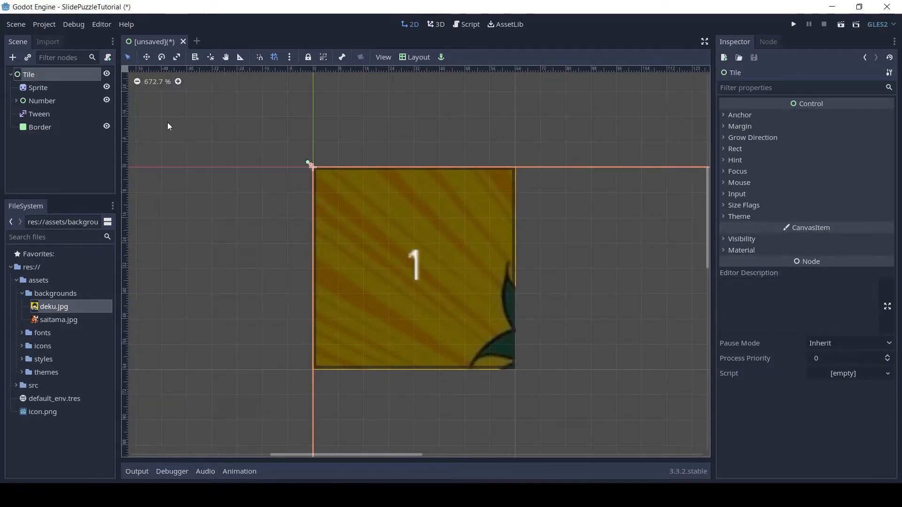
left_click(107, 101)
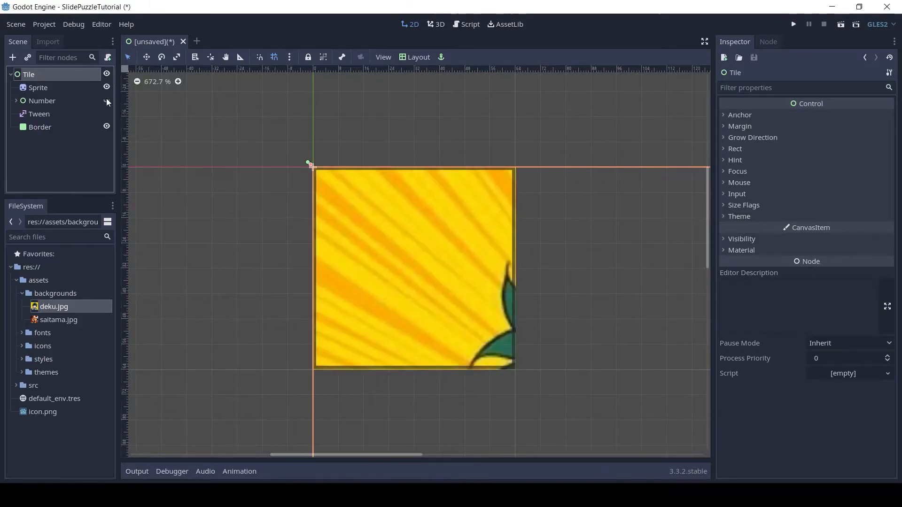
mouse_move(107, 101)
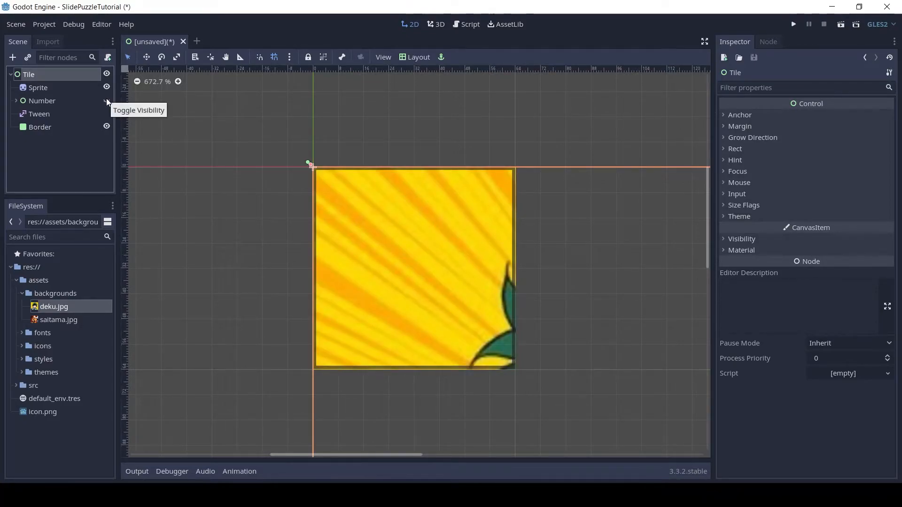
Step: Review the Border, Tile and Sprite nodes in the scene tree
left_click(40, 127)
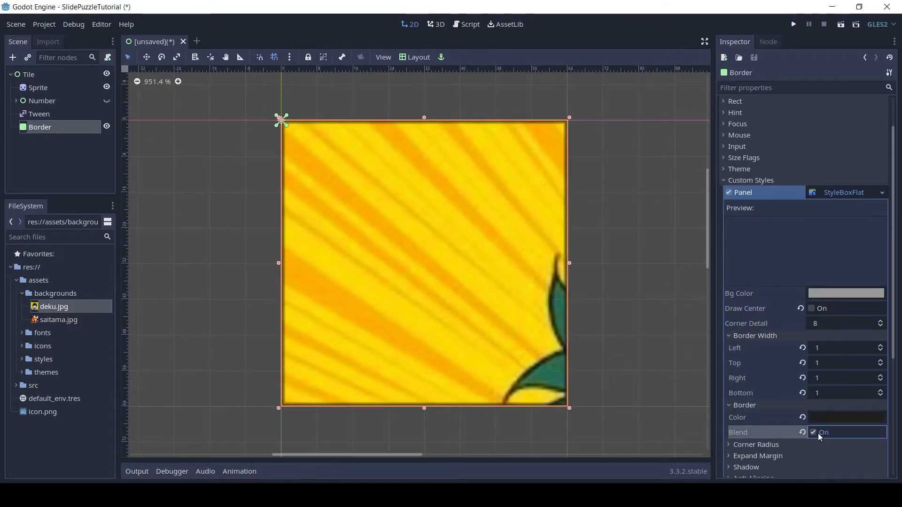
left_click(28, 74)
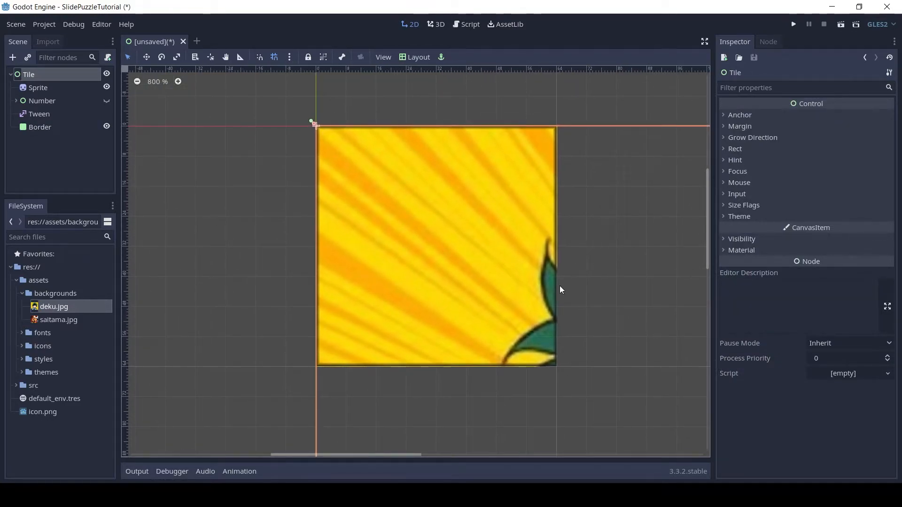
left_click(38, 88)
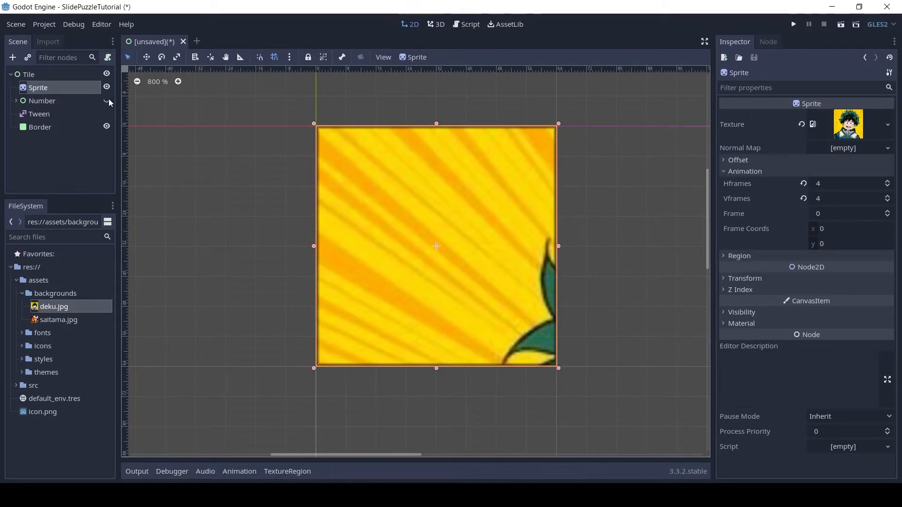
Step: Start attaching a new script to Tile and browse into the src folder
right_click(28, 74)
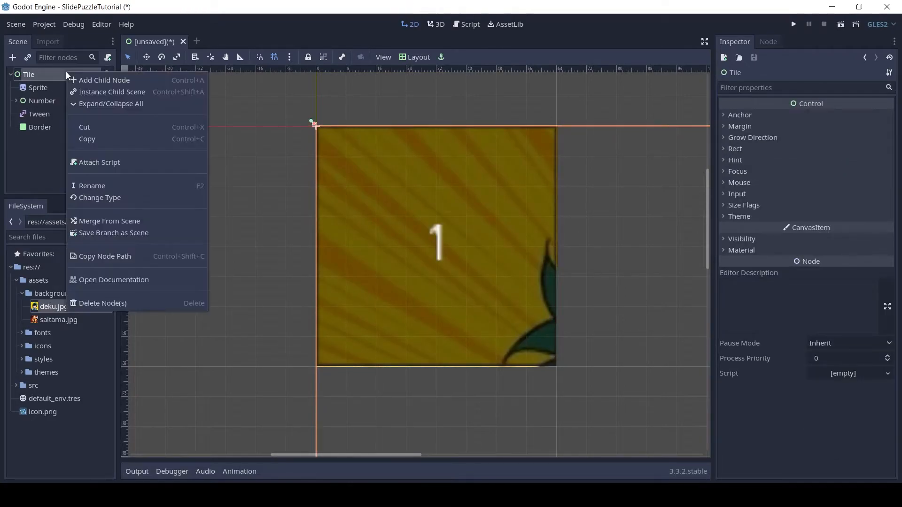
left_click(99, 161)
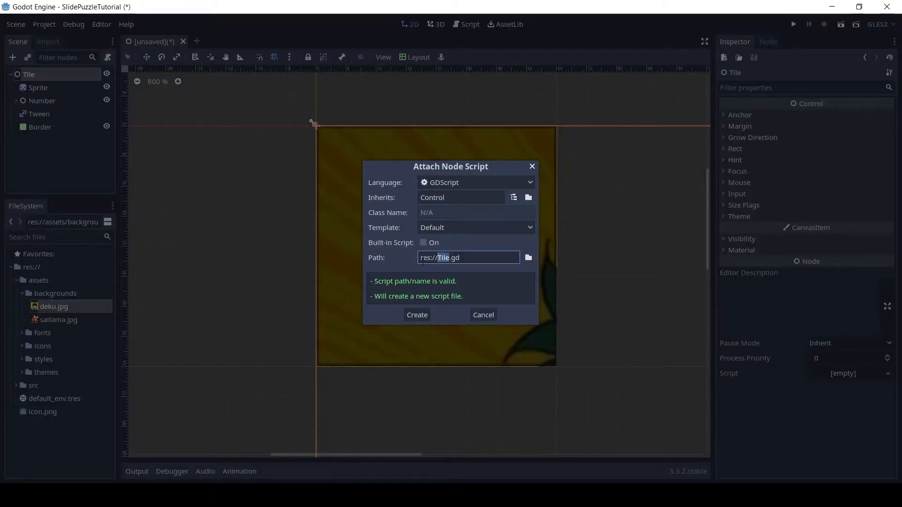
left_click(529, 257)
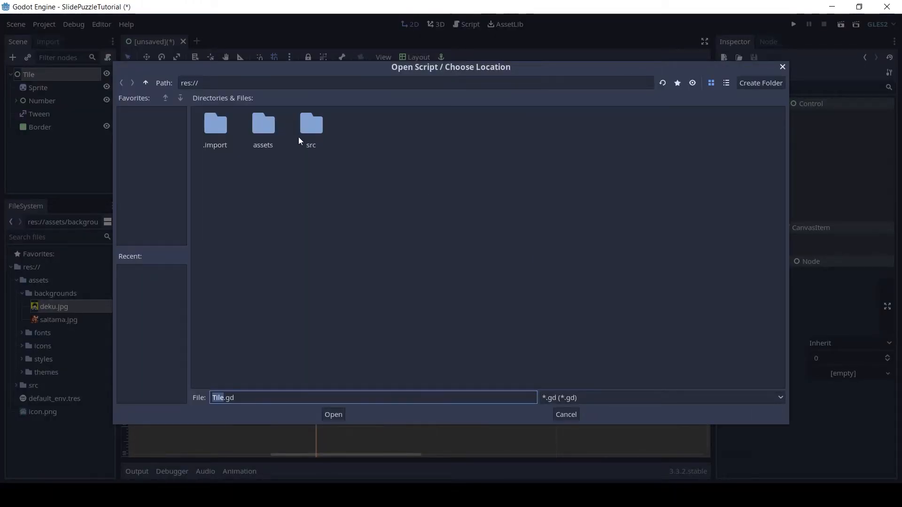
double_click(310, 124)
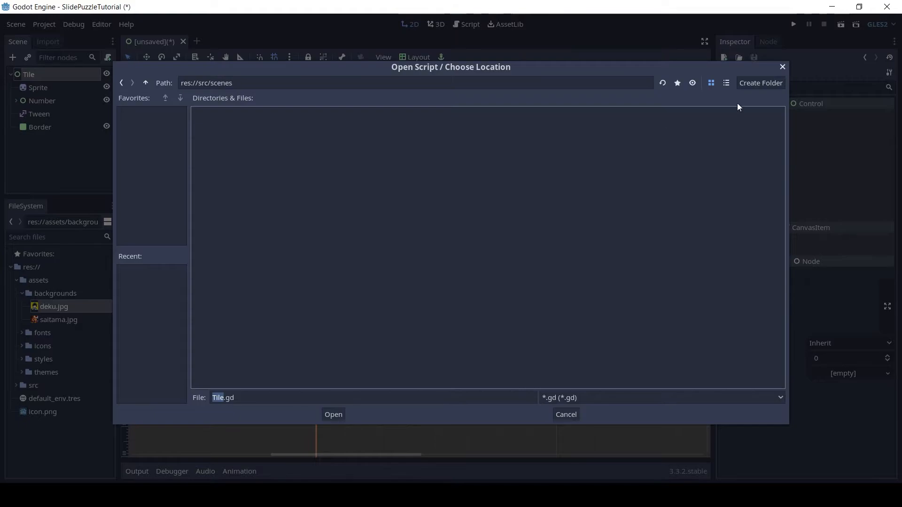
Step: Create a tile folder under src/scenes and save Tile.gd there
left_click(761, 83)
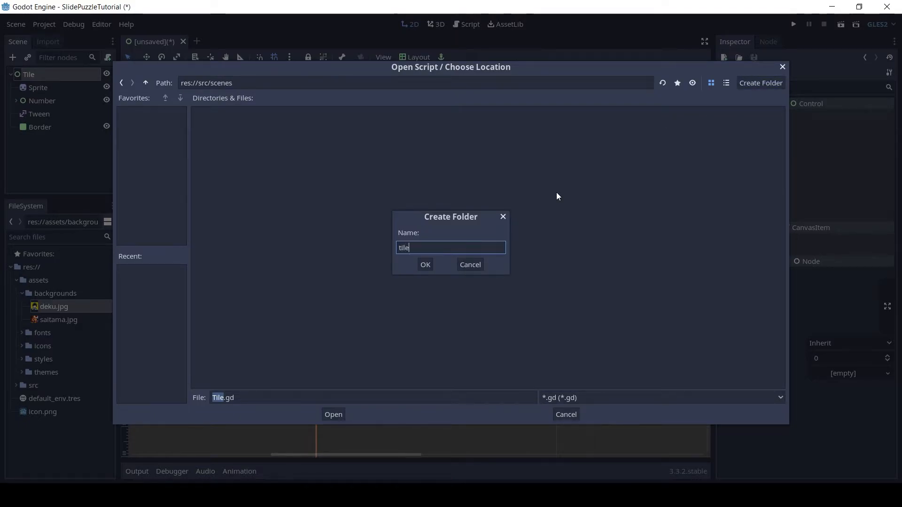
left_click(425, 265)
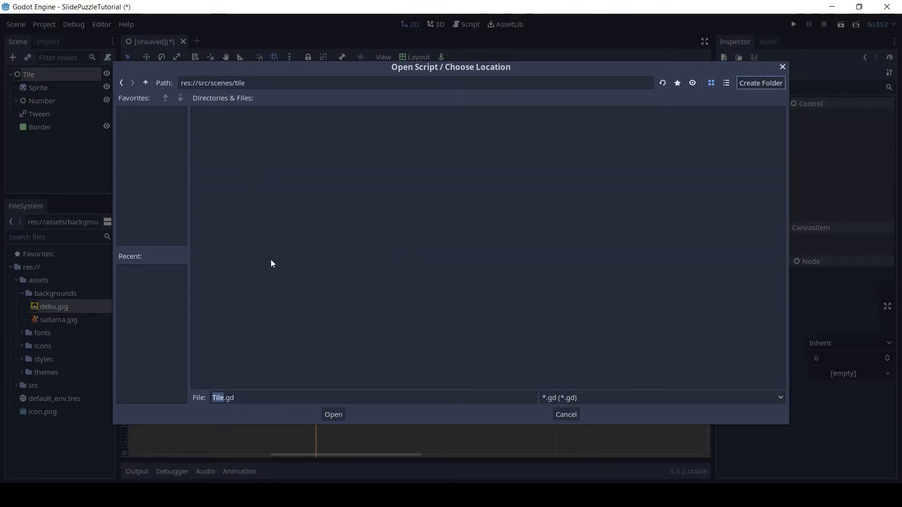
left_click(334, 414)
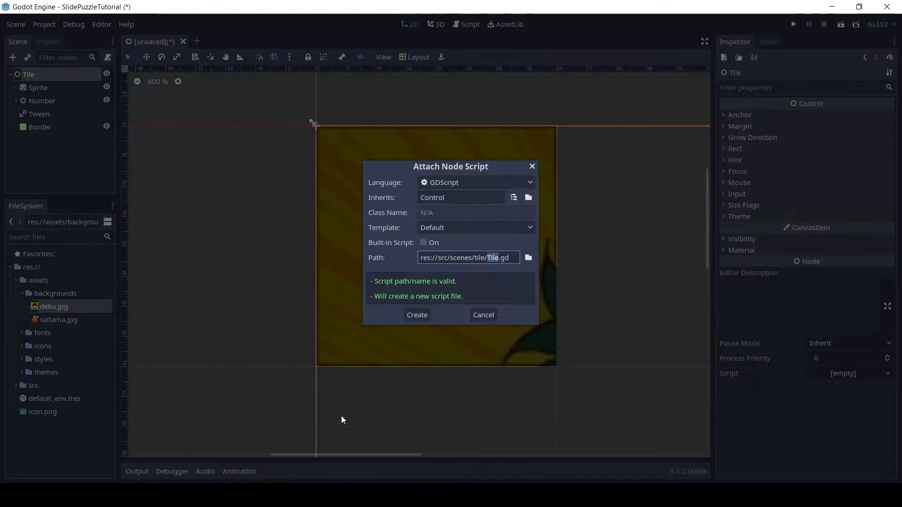
left_click(418, 315)
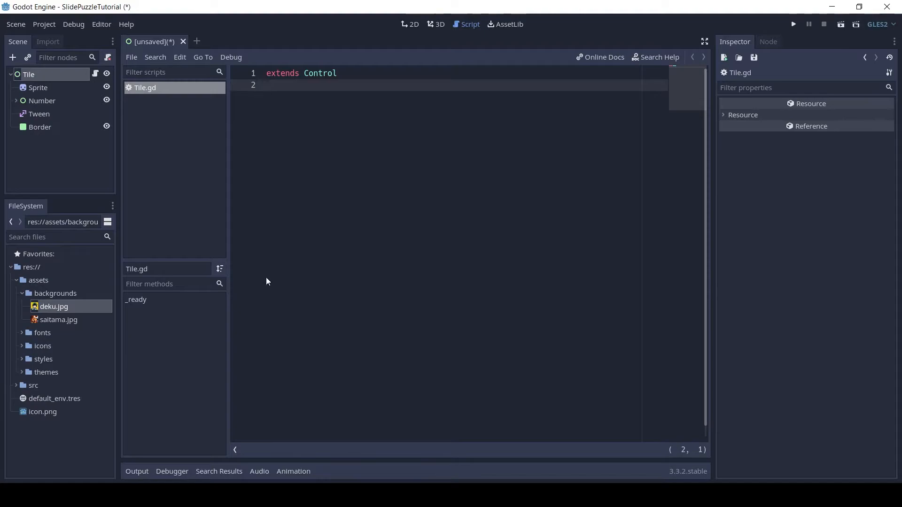
Step: Change the Tile root node's type to TextureButton
right_click(30, 75)
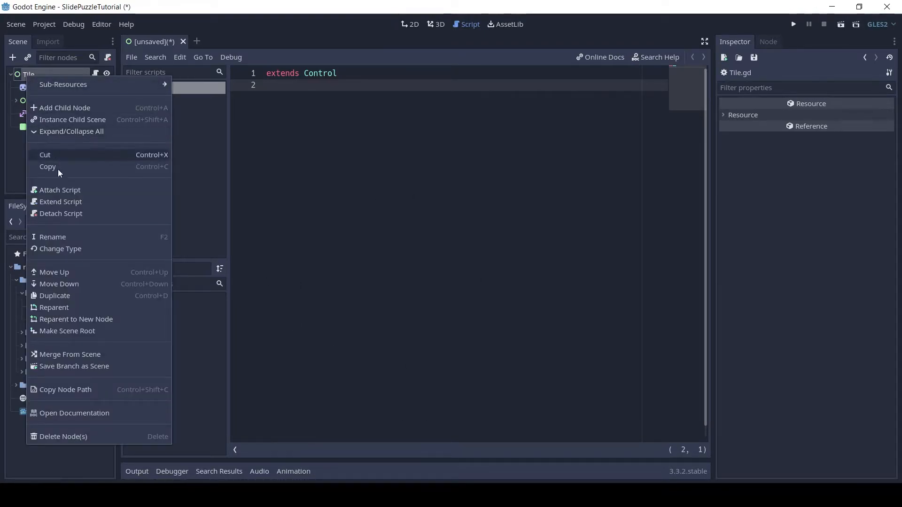
left_click(60, 249)
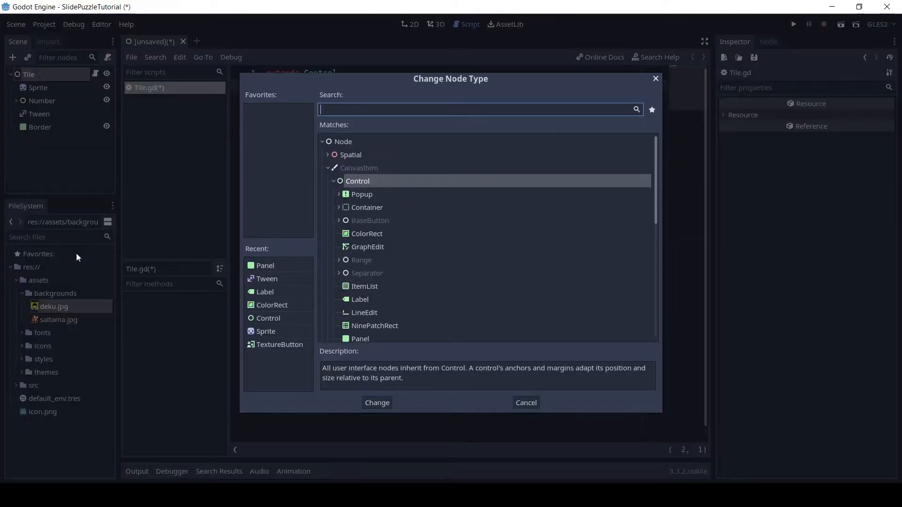
type("tex")
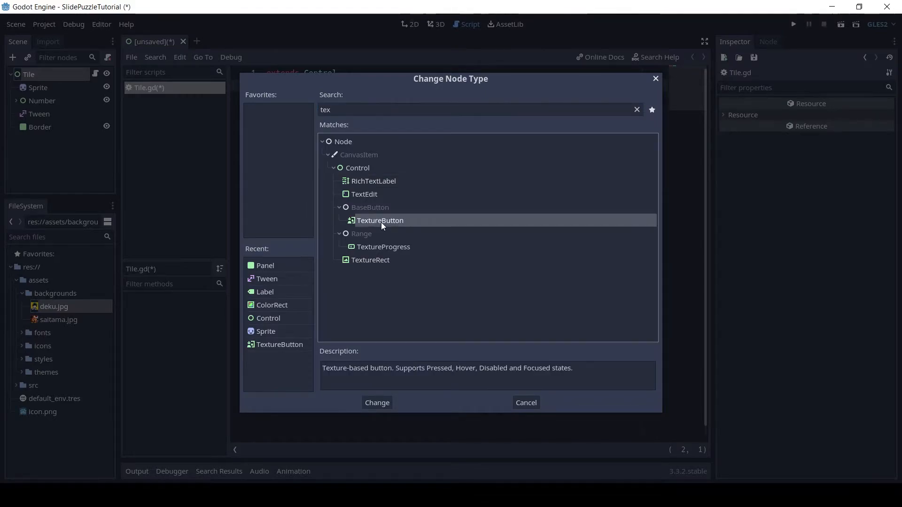
left_click(377, 402)
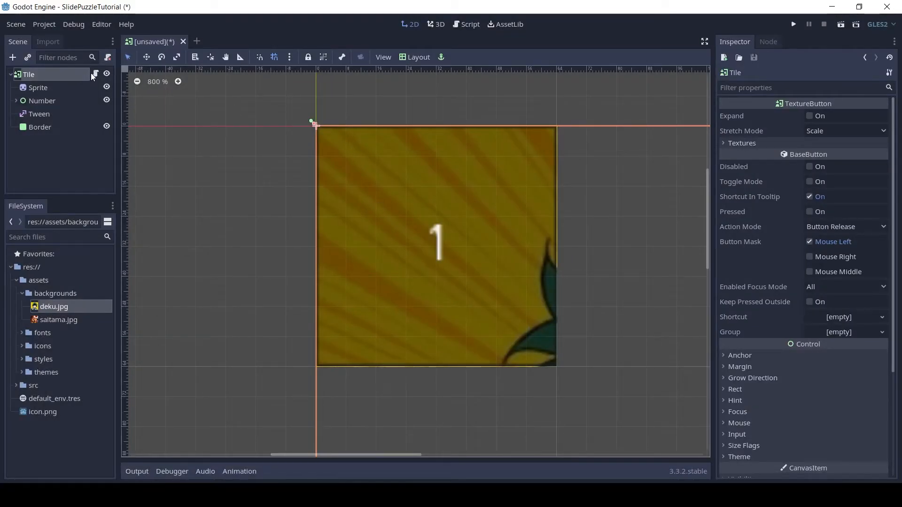
Step: Make Tile.gd extend TextureButton and paste in the number variable, signals and tile functions
left_click(469, 24)
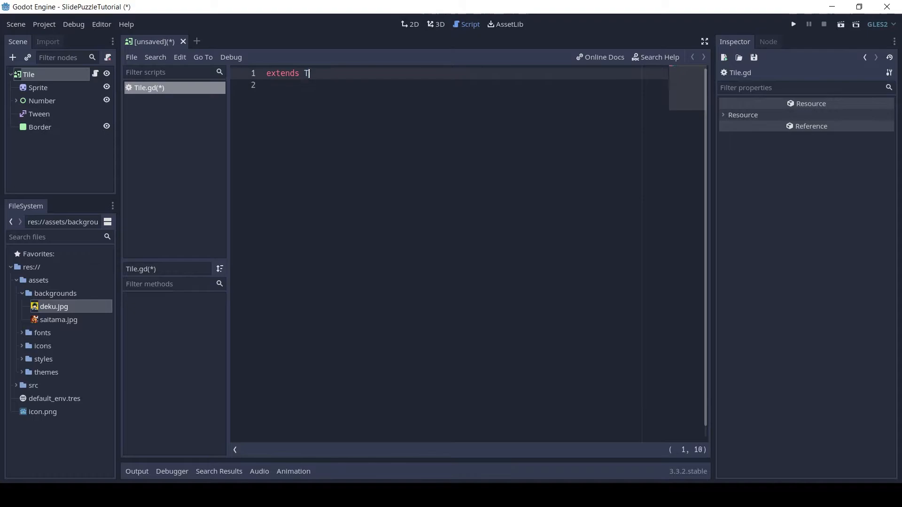
type("ex")
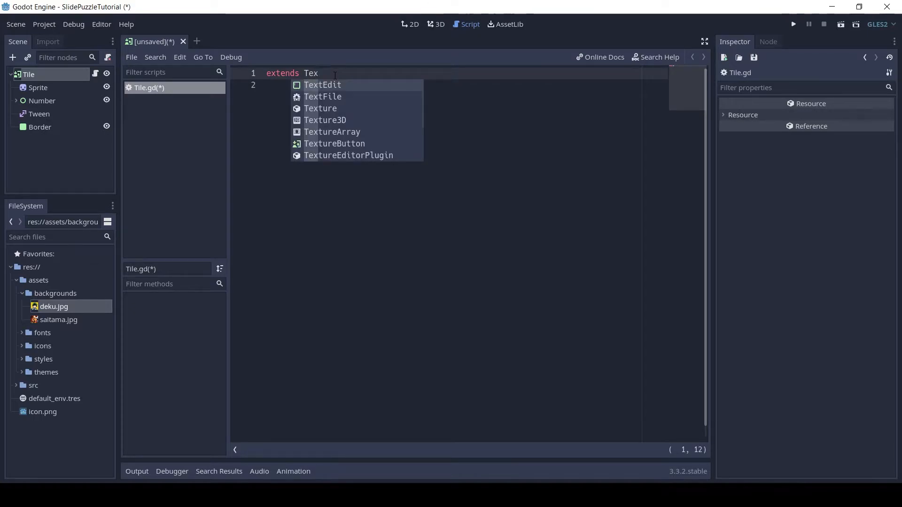
type("turebu")
type("var number")
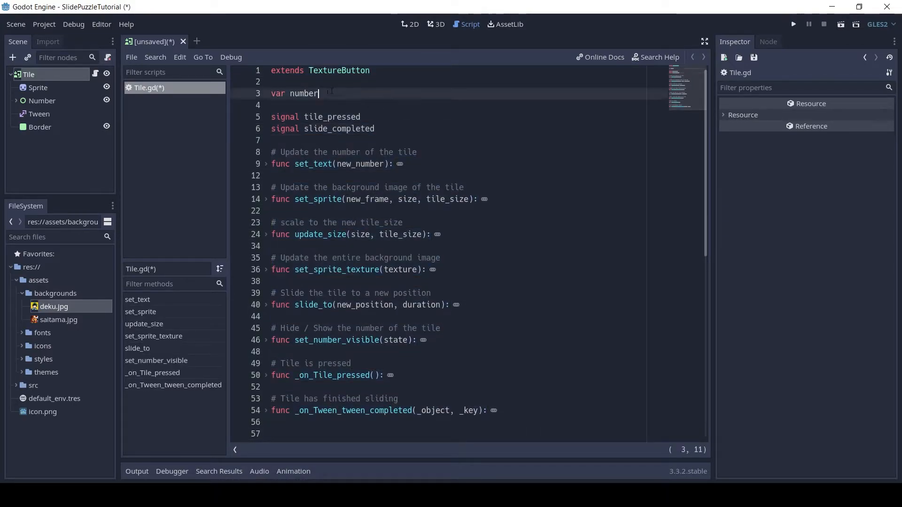
left_click(376, 128)
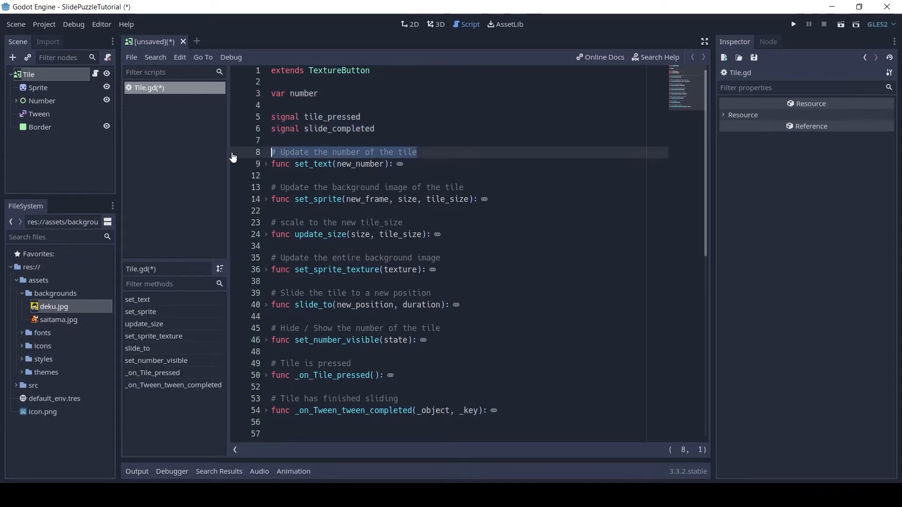
left_click(265, 164)
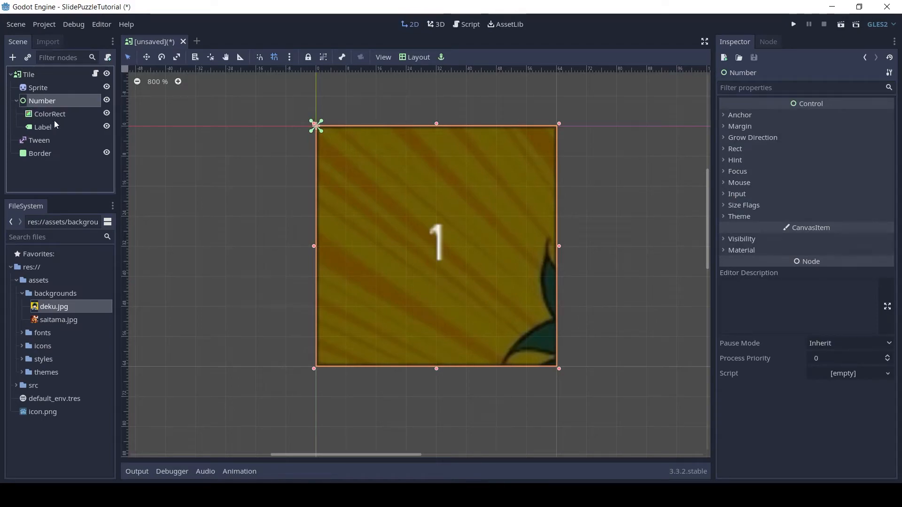
Step: Return from the Label node to Tile.gd with set_sprite's Sprite frame-grid body visible
left_click(43, 127)
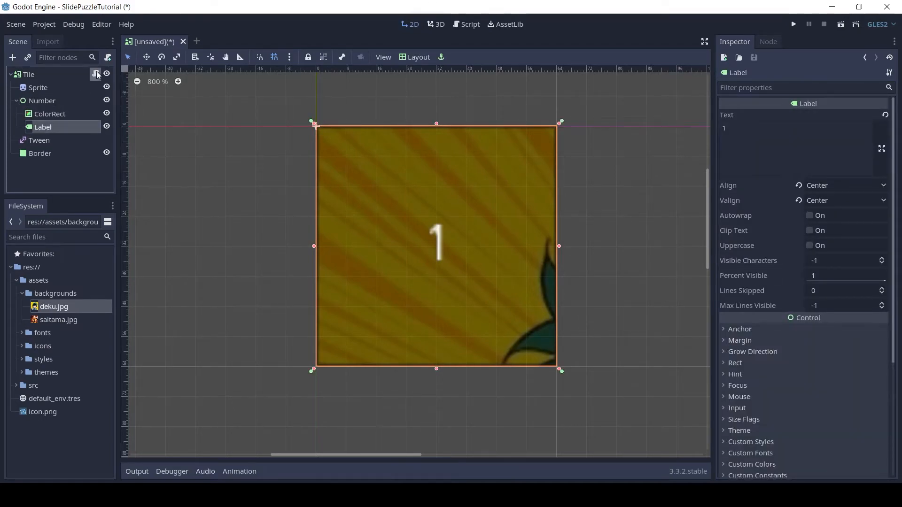
left_click(470, 24)
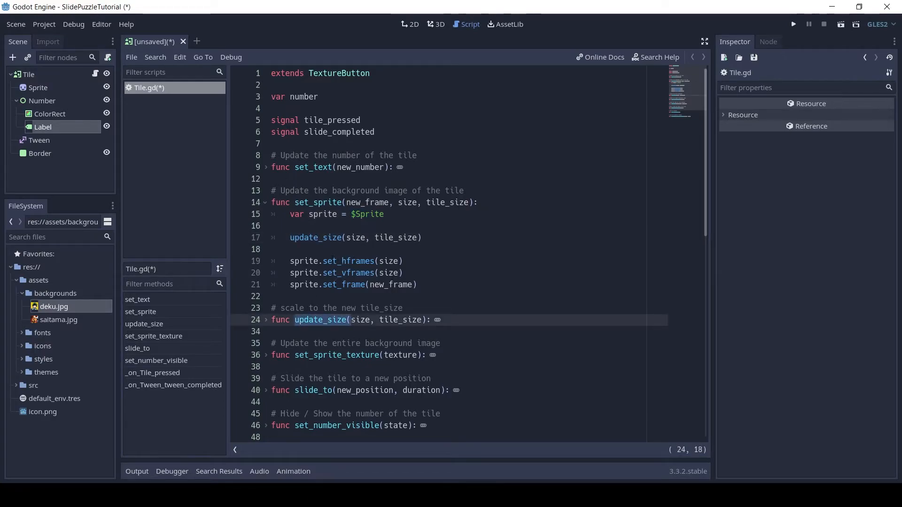
Step: Set the Sprite node's Frame to 1 and return to update_size in Tile.gd
left_click(39, 88)
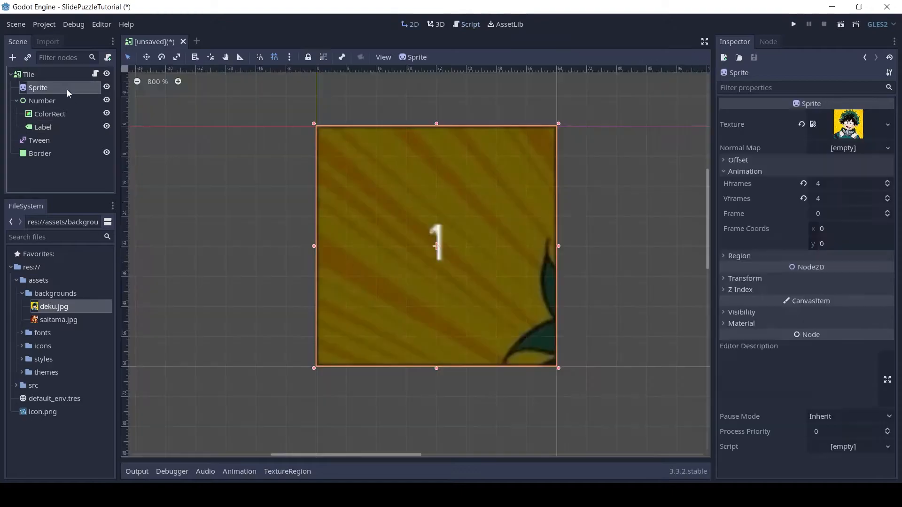
mouse_move(830, 185)
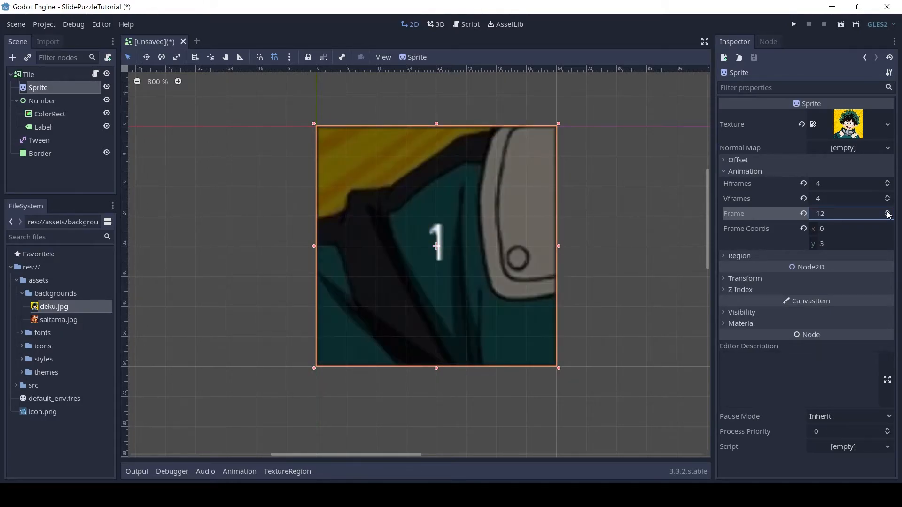
left_click(888, 212)
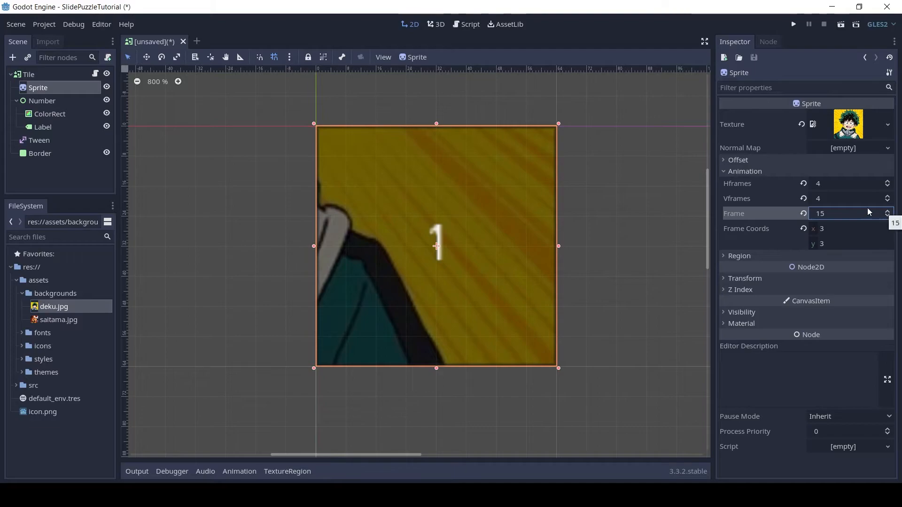
type("1")
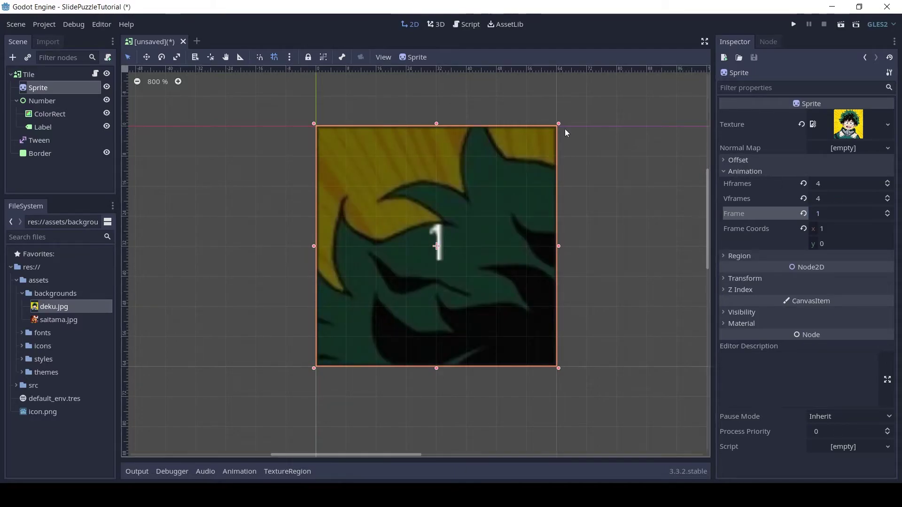
left_click(469, 25)
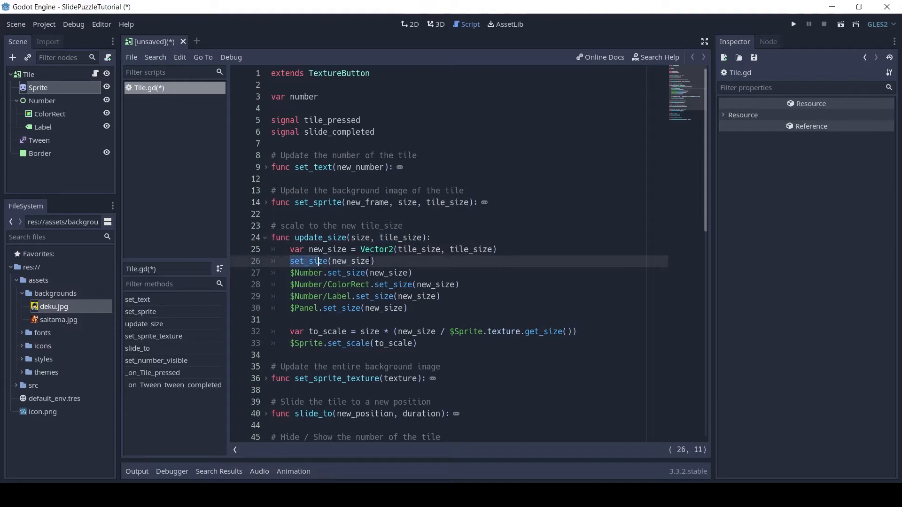
Step: Rename the Border node to Panel to match the script's $Panel references, folding set_sprite_texture
left_click_drag(294, 261, 442, 284)
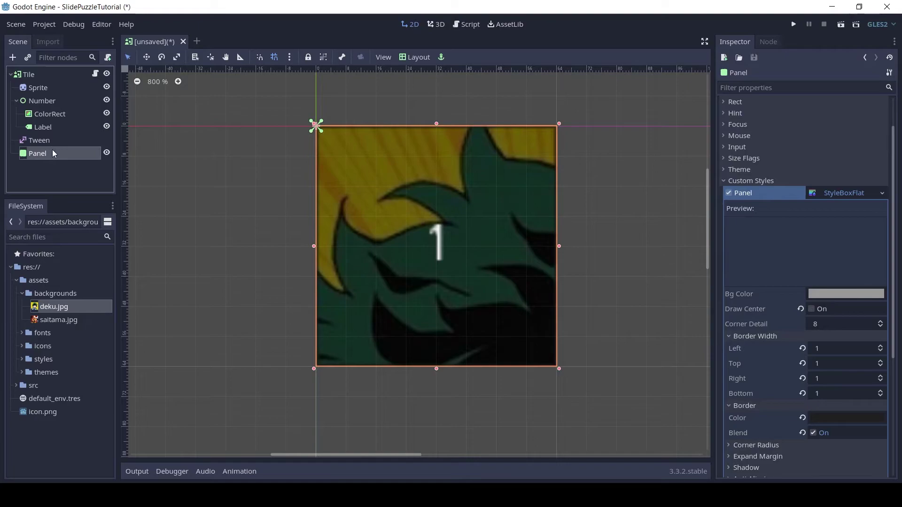
left_click(469, 24)
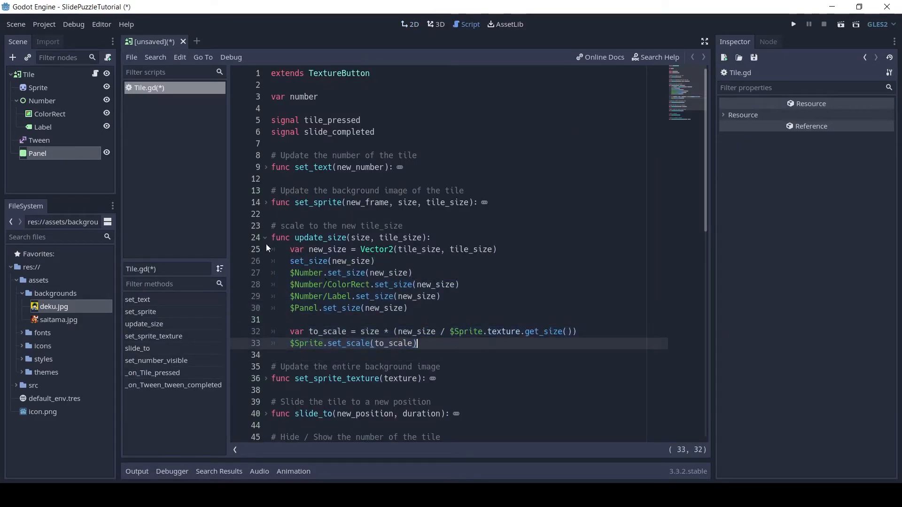
left_click(265, 238)
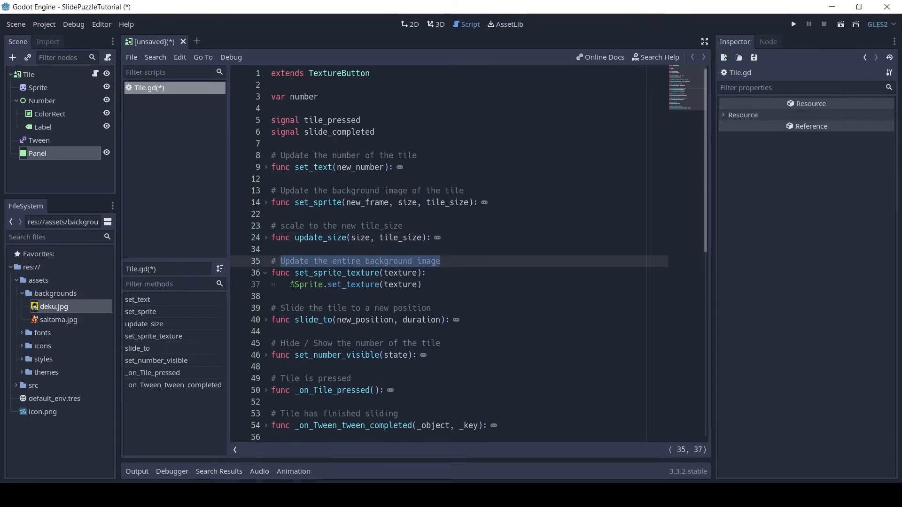
left_click(270, 272)
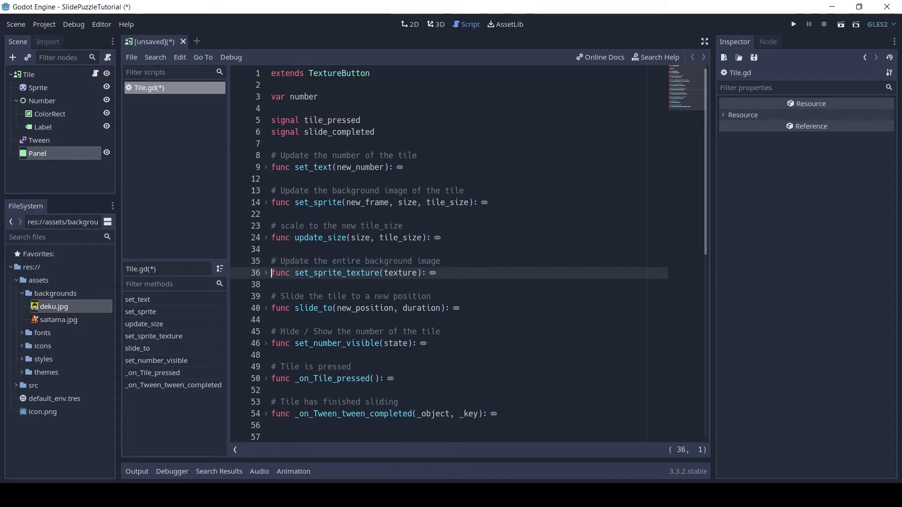
Step: Set Tile's Rect Position x to 0 and return to the slide_to Tween animation in Tile.gd
left_click(266, 308)
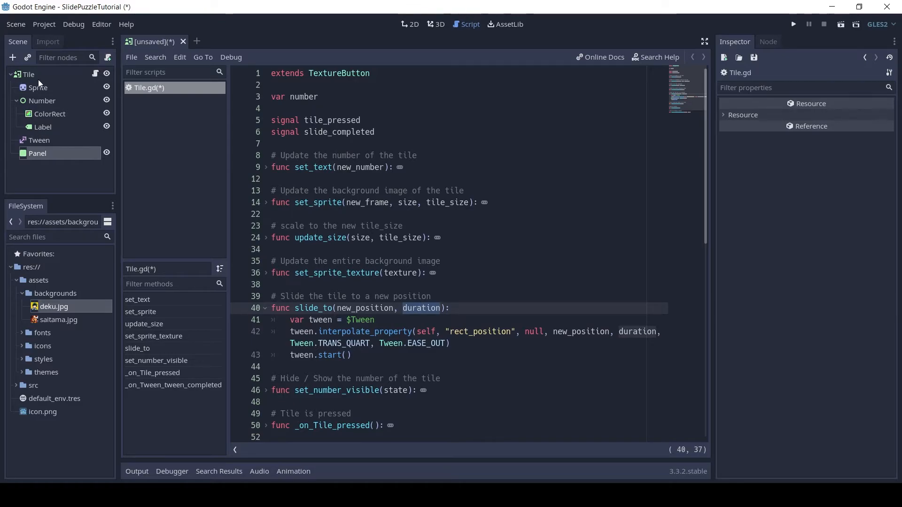
left_click(412, 24)
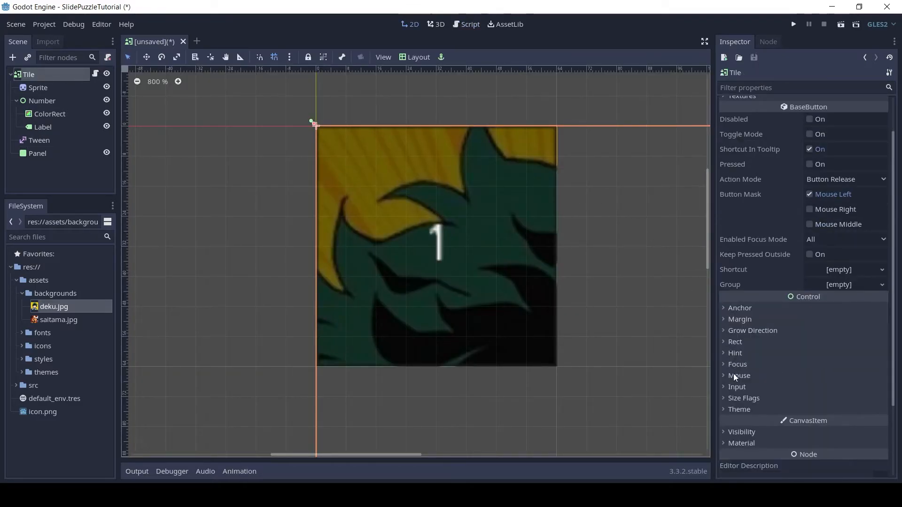
left_click(735, 342)
type("3")
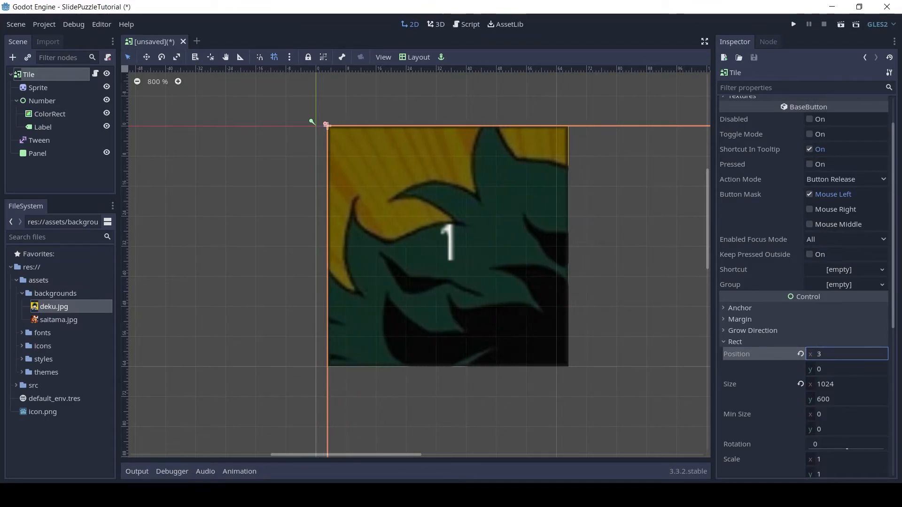
type("0")
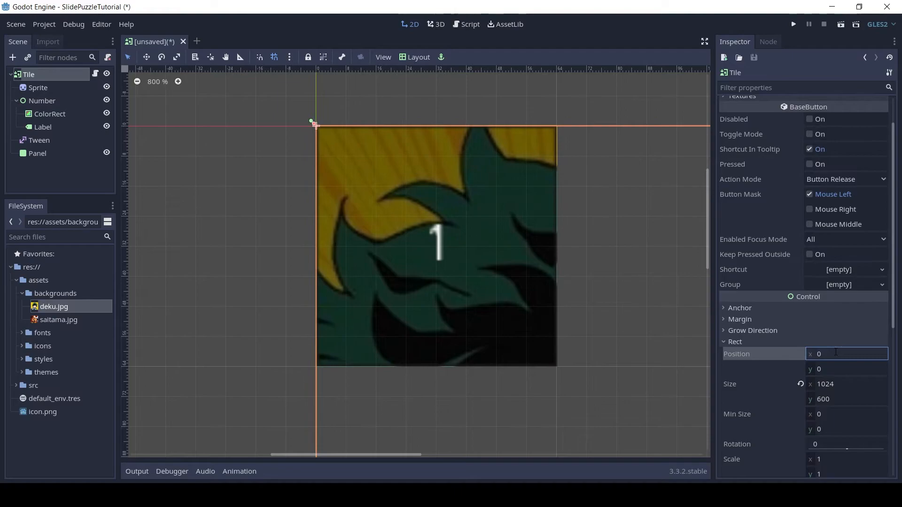
left_click(470, 24)
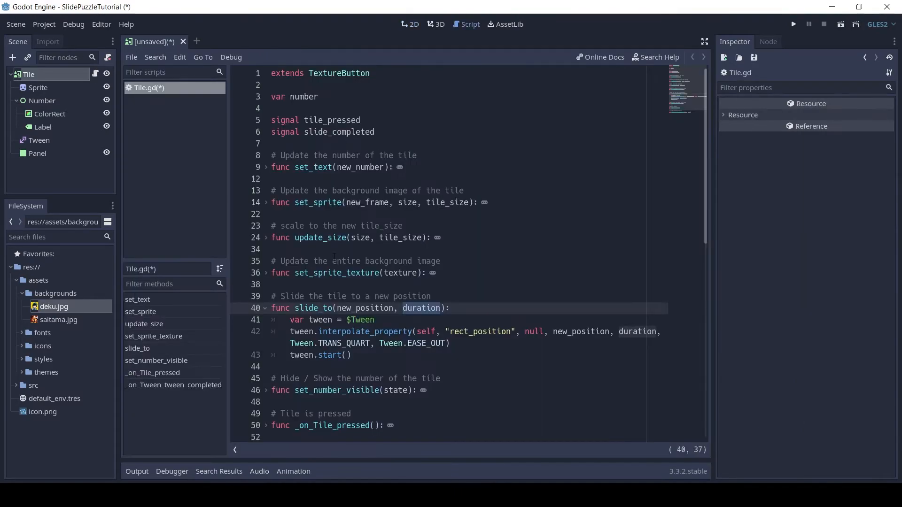
Step: Fold slide_to and expand set_number_visible, leaving the script showing folded functions and the two signals
left_click(262, 309)
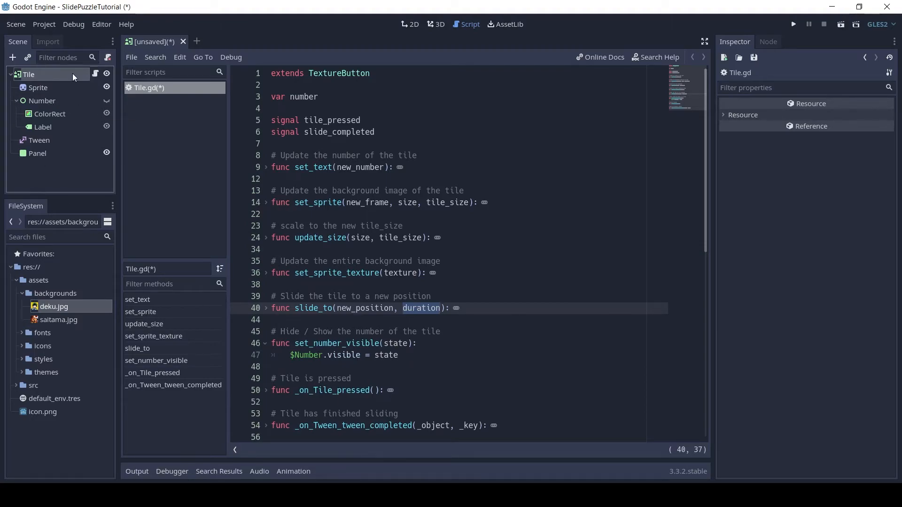
left_click(410, 24)
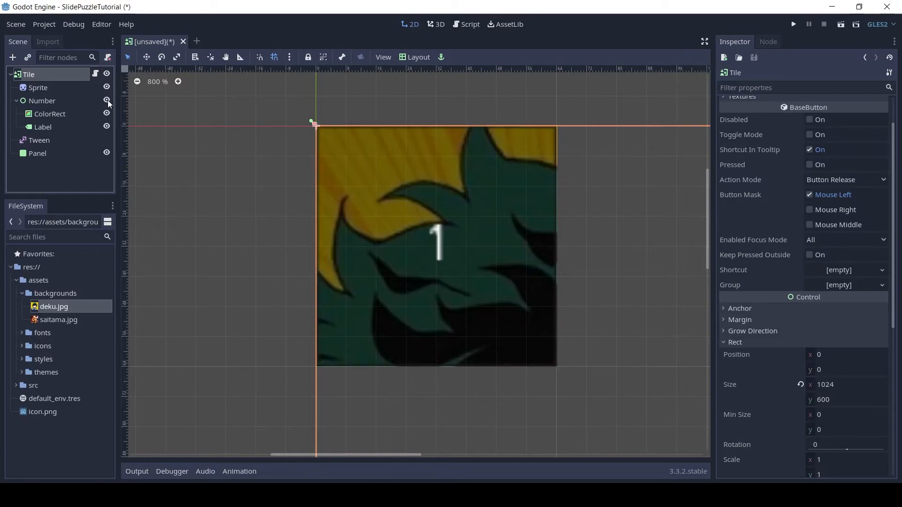
left_click(470, 24)
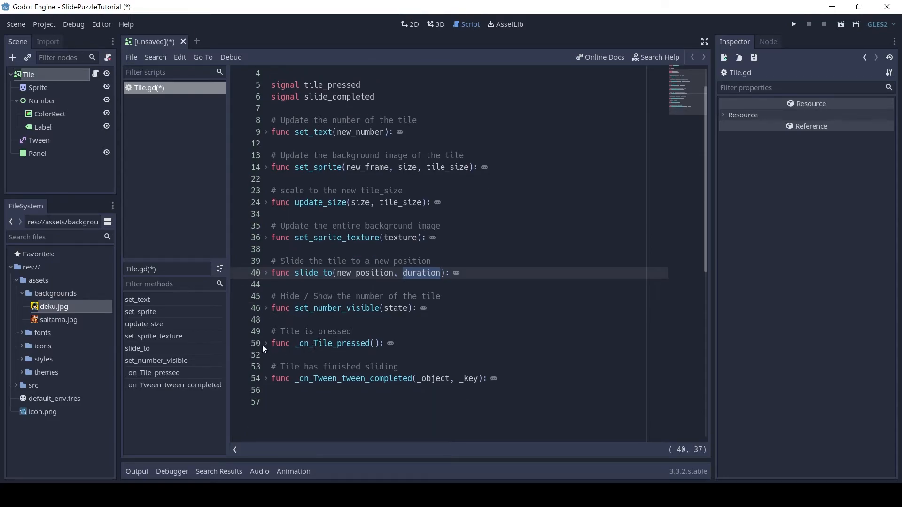
left_click(266, 344)
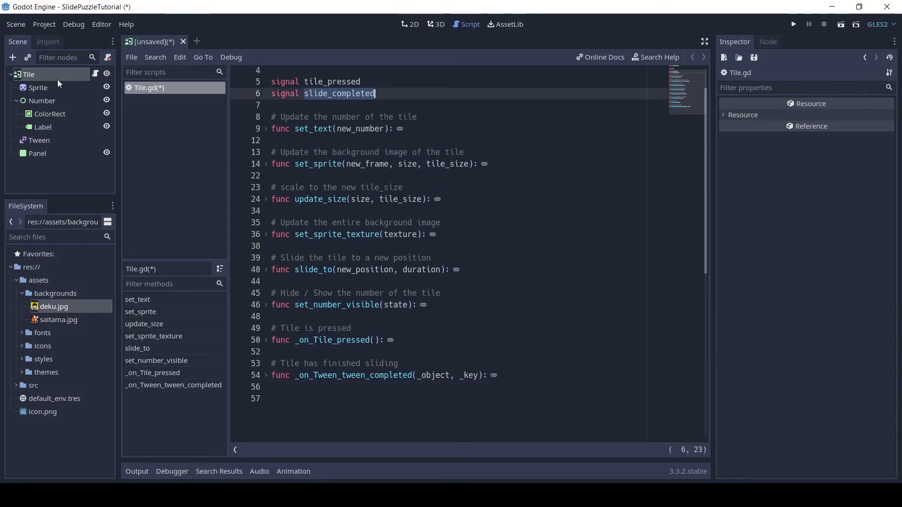
Step: Connect Tile's pressed signal to _on_Tile_pressed
left_click(411, 25)
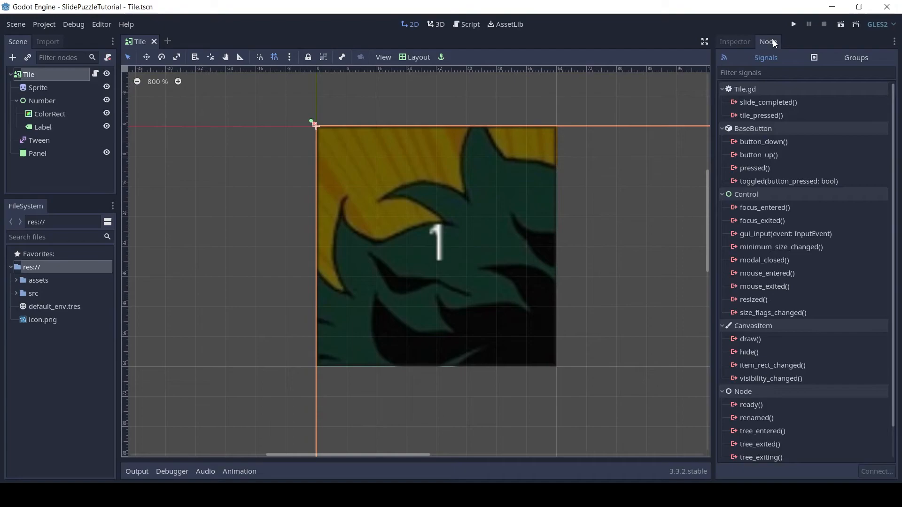
mouse_move(760, 152)
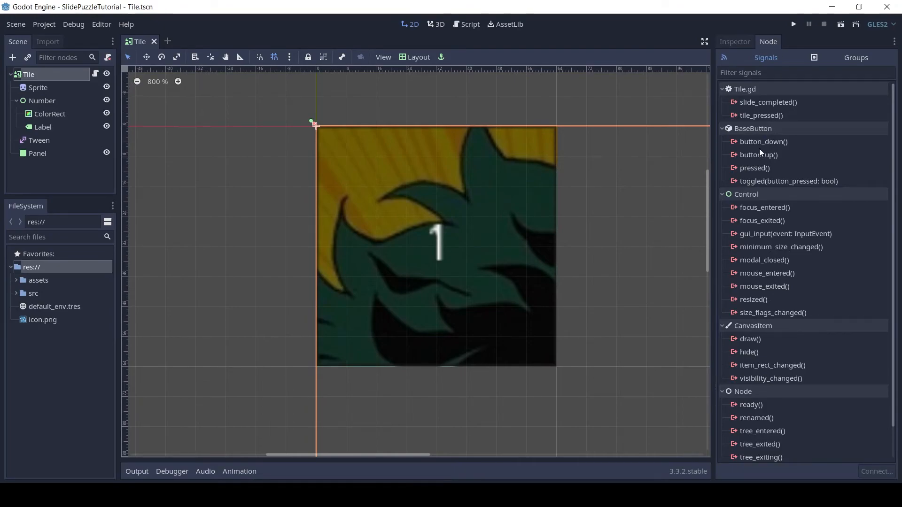
double_click(754, 167)
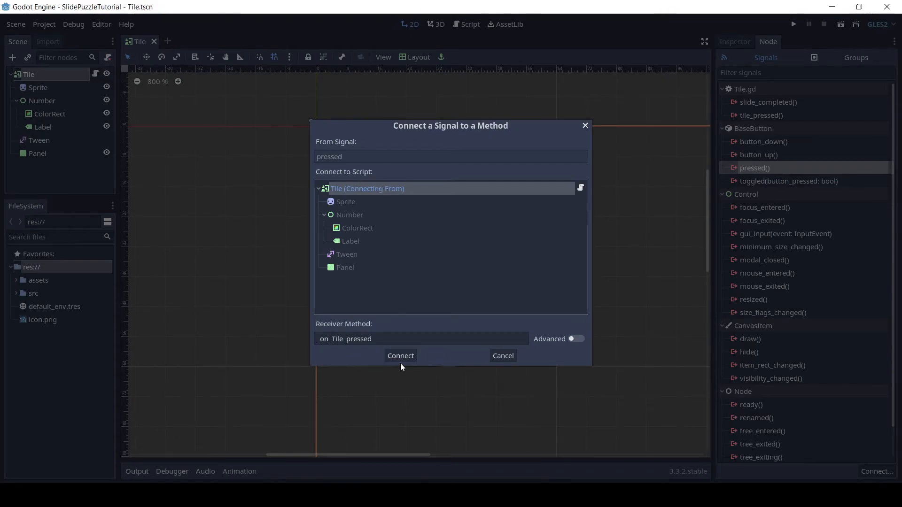
left_click(400, 355)
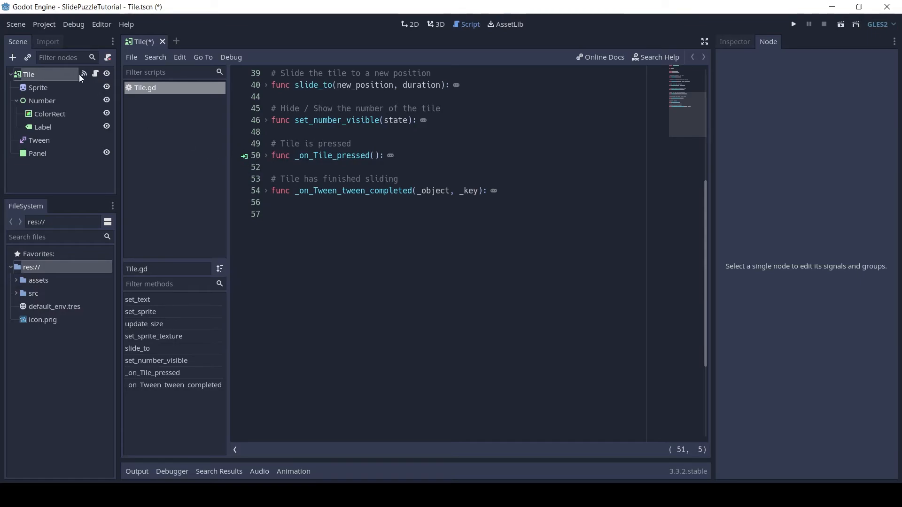
Step: Route the Tween's tween_completed signal to _on_Tween_tween_completed on Tile
left_click(411, 24)
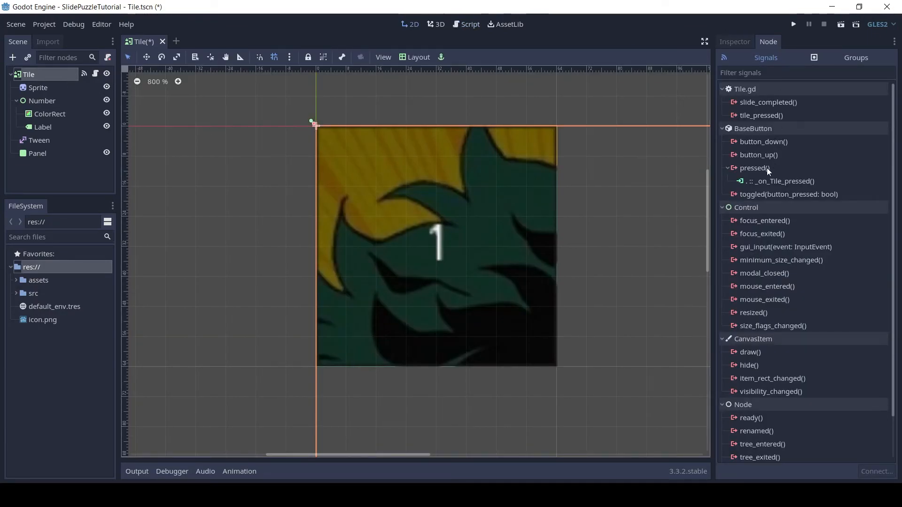
left_click(40, 140)
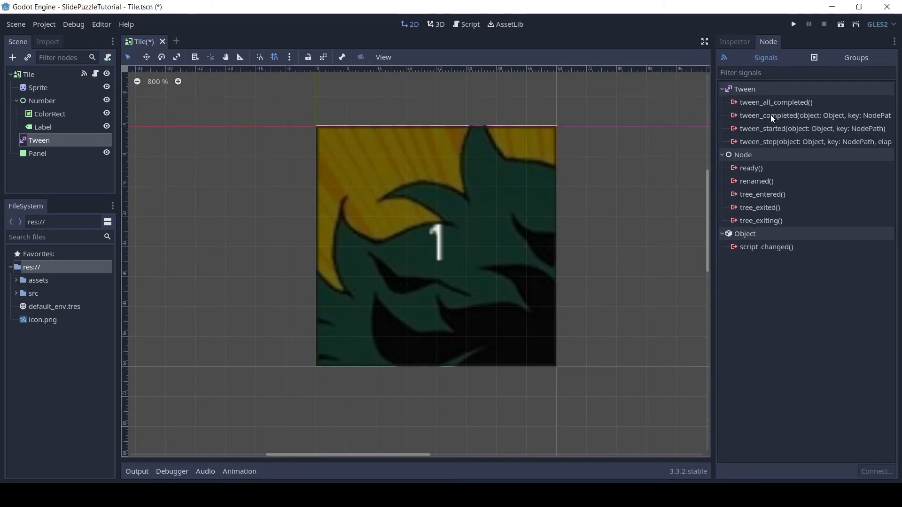
double_click(814, 114)
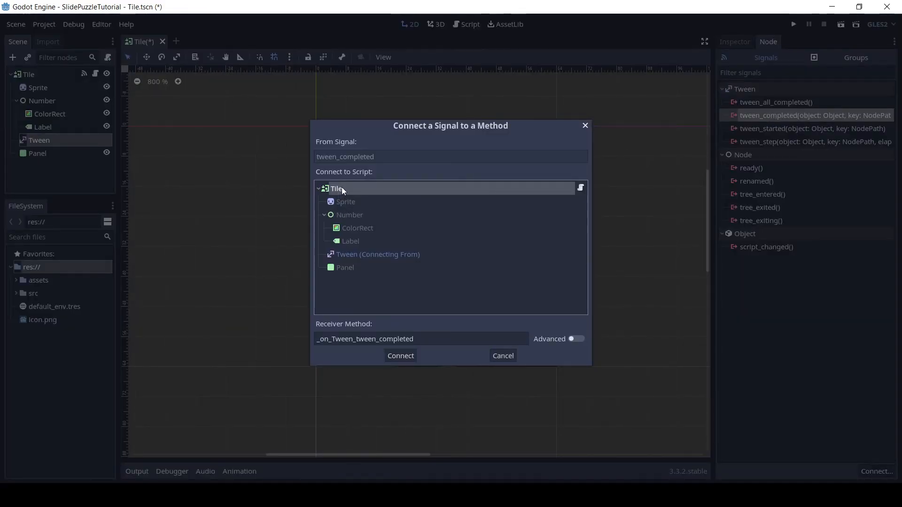
left_click(401, 356)
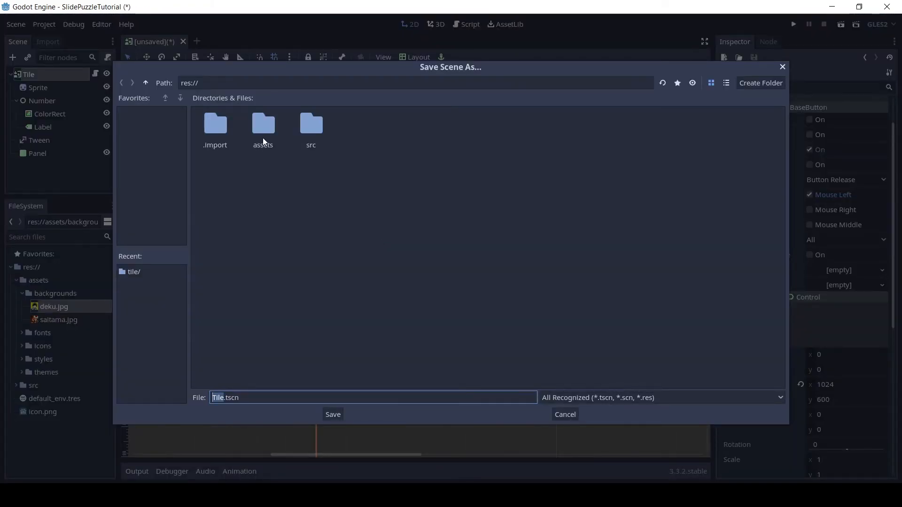
Step: Save Tile.tscn into res://src/scenes/tile, select it as main scene and run it once
left_click(133, 271)
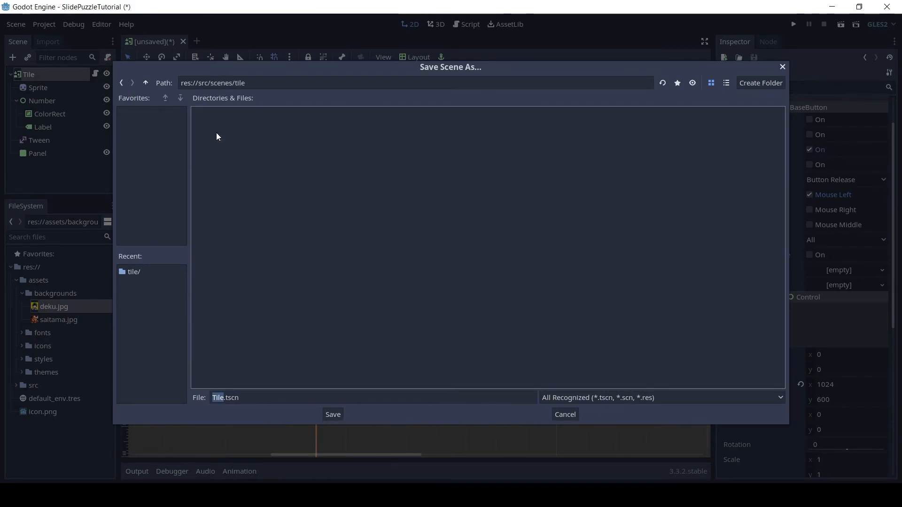
left_click(333, 415)
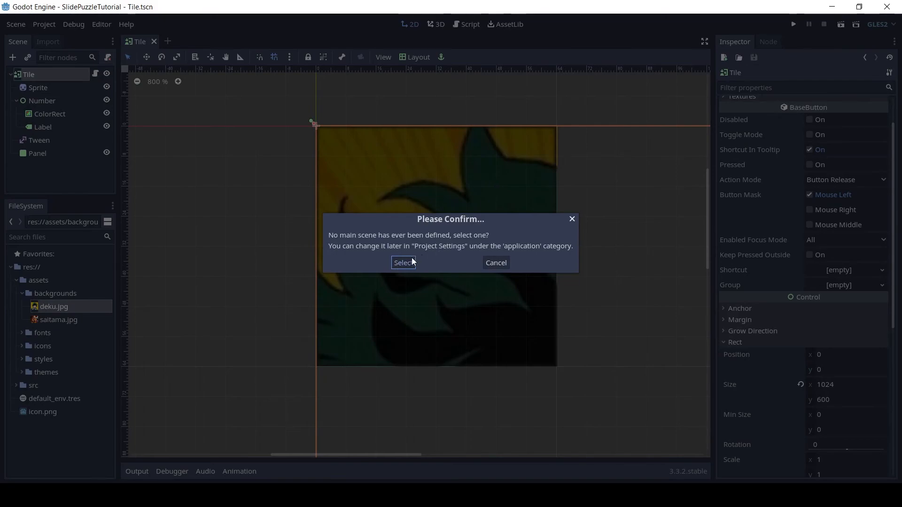
left_click(403, 263)
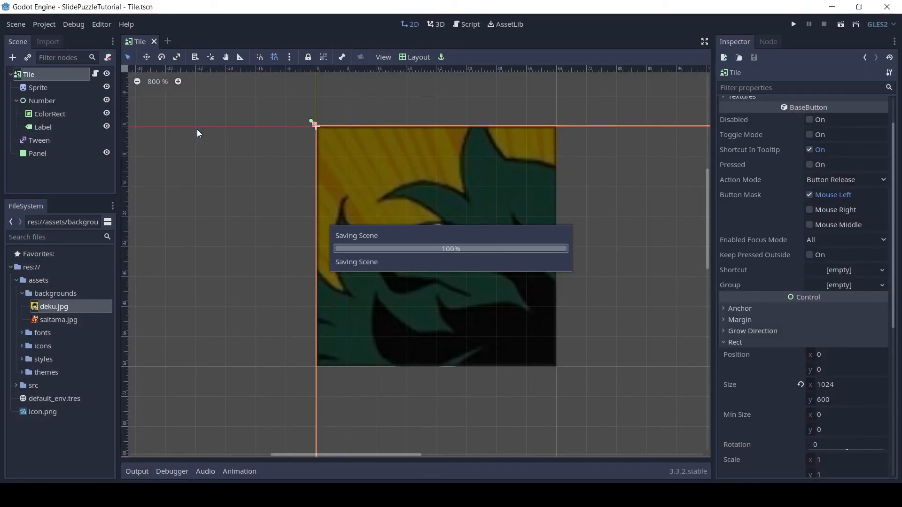
left_click(793, 24)
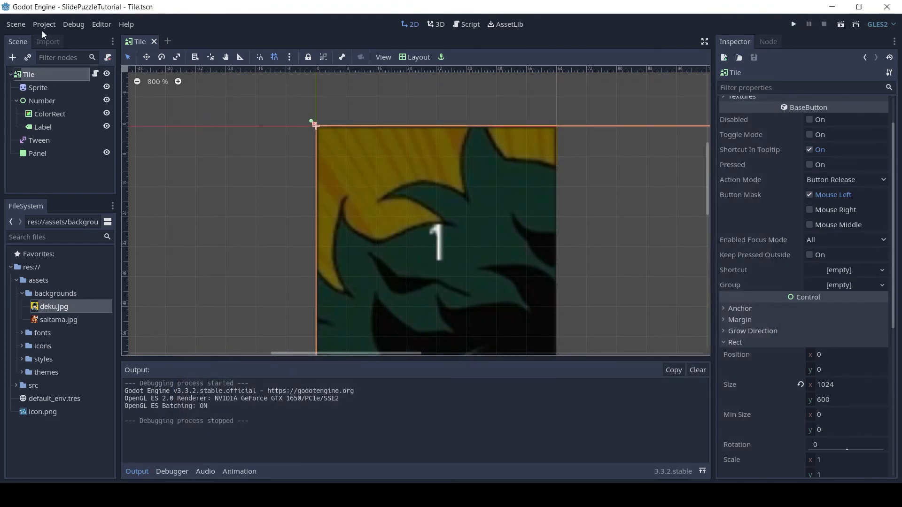
Step: Set Display > Window size to 336×410 with adjusted stretch settings in Project Settings
left_click(44, 24)
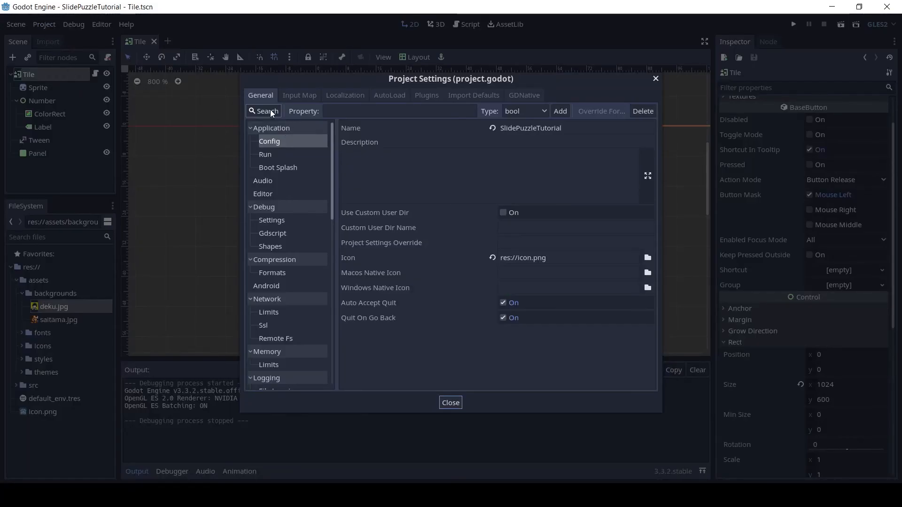
type("window")
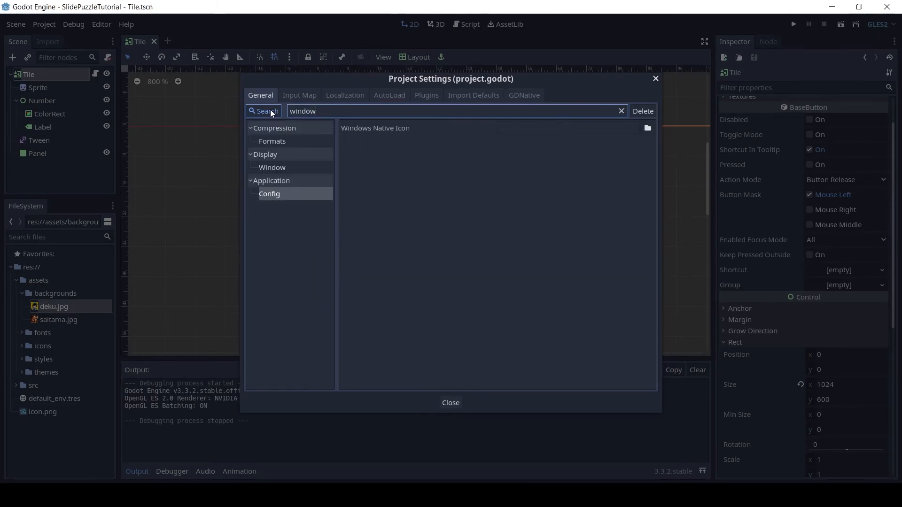
left_click(271, 167)
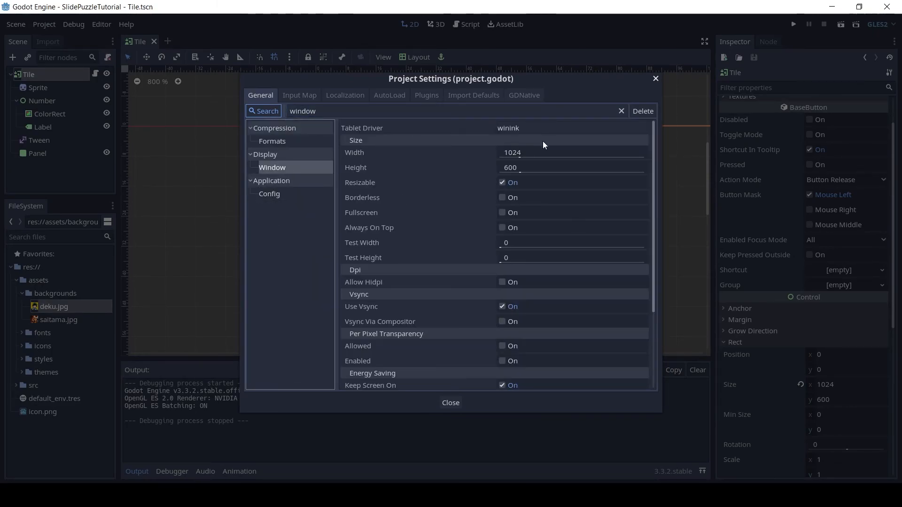
type("336")
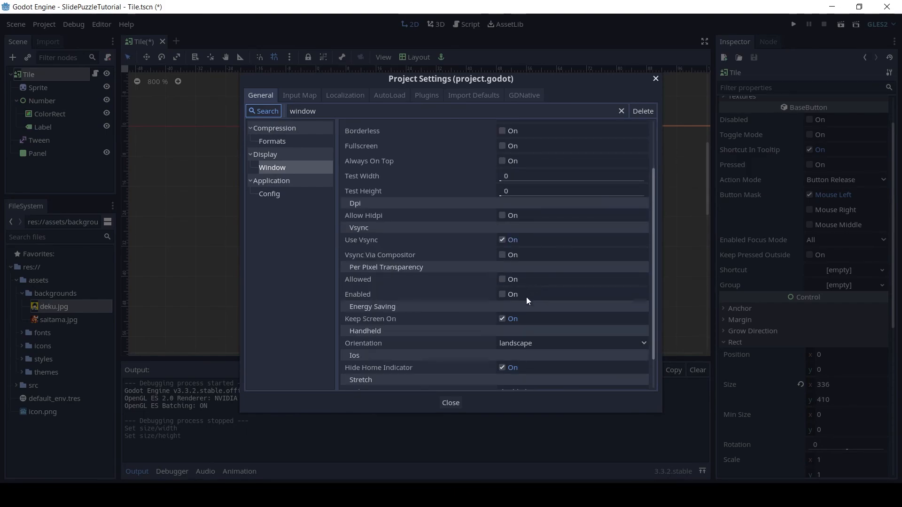
left_click(571, 351)
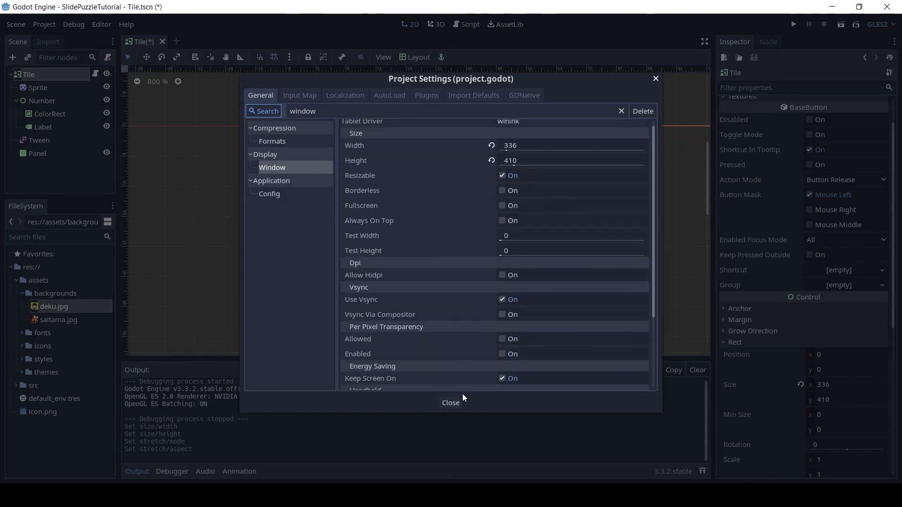
left_click(451, 403)
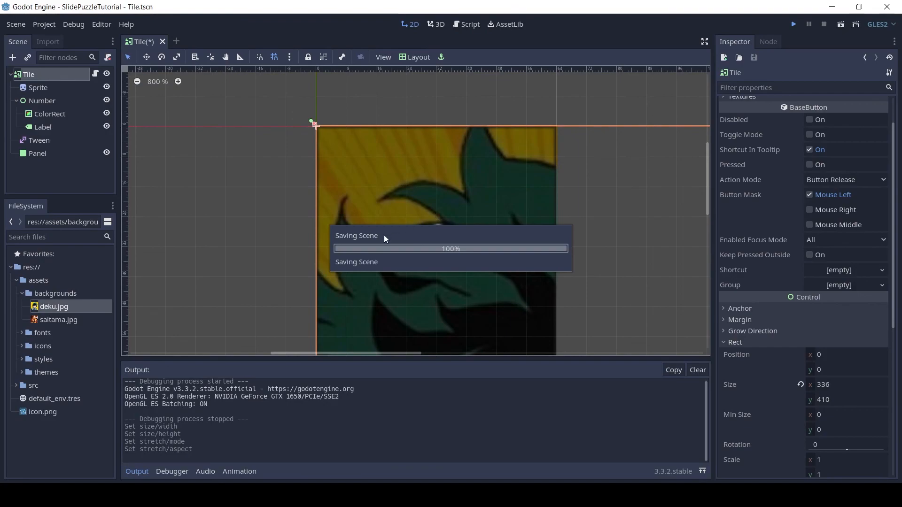
Step: Run the project so the numbered tile shows in the small debug window
left_click(794, 25)
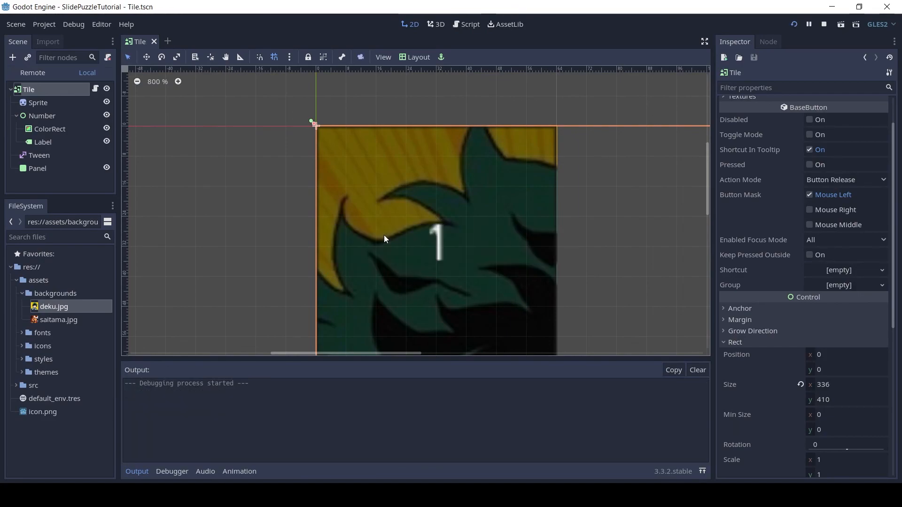
left_click(841, 23)
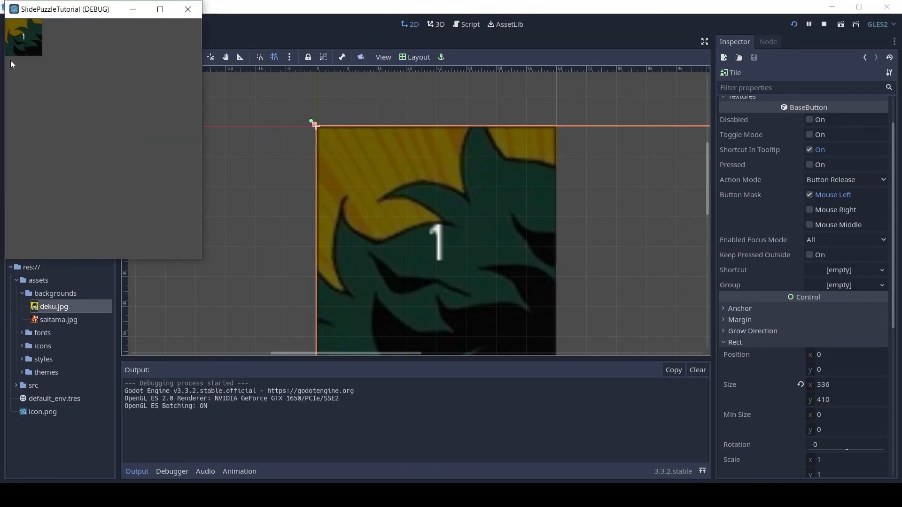
mouse_move(187, 9)
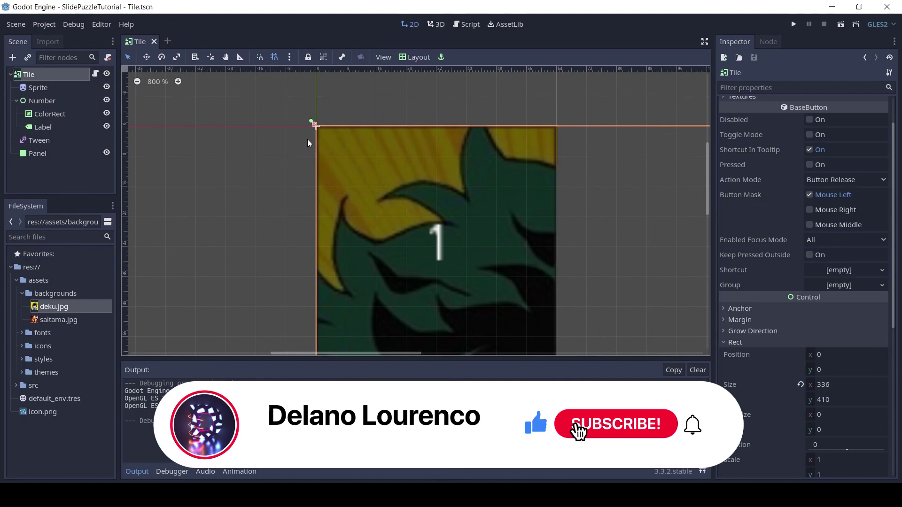
Step: Close the SlidePuzzleTutorial debug window and return to the Tile scene in the editor
left_click(616, 424)
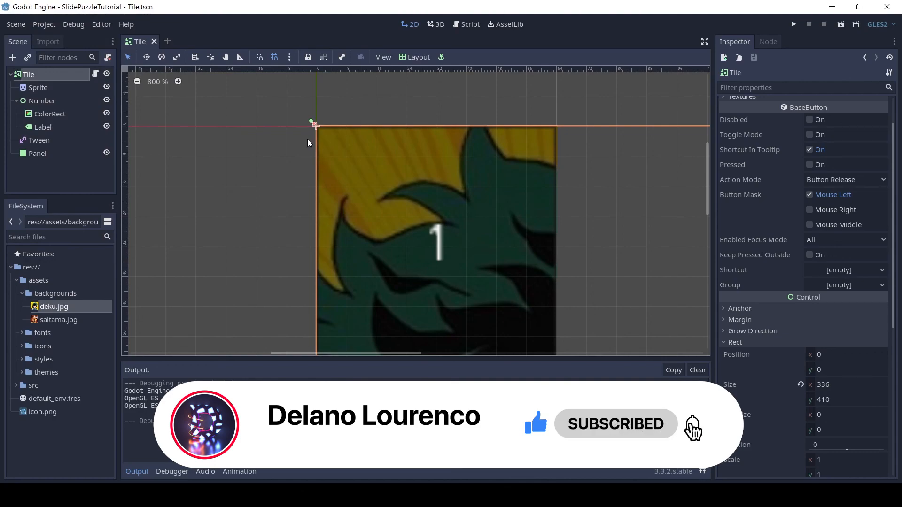